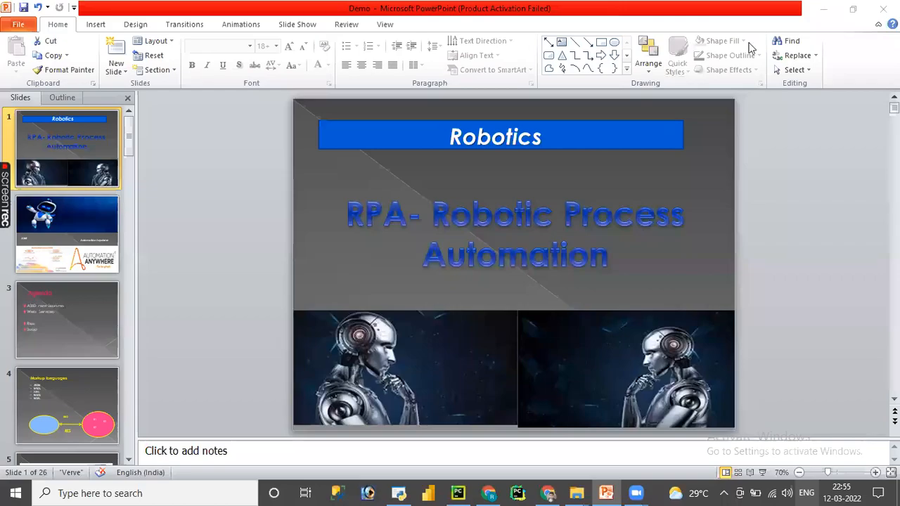
{"action": "mouse_move", "coordinate": [709, 232]}
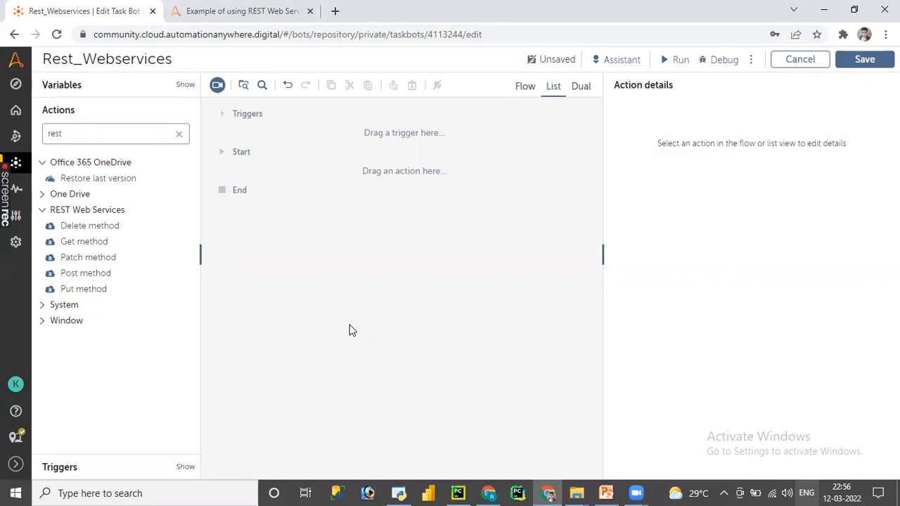
{"action": "mouse_move", "coordinate": [84, 241]}
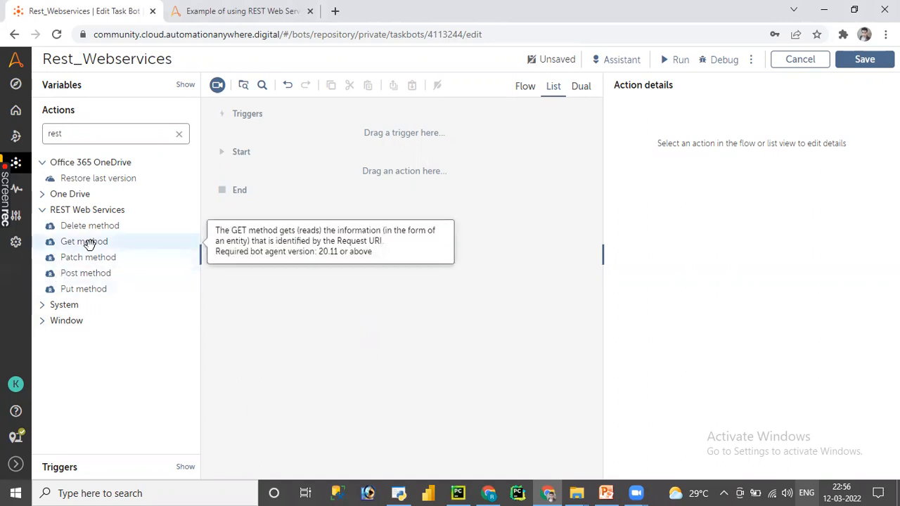
{"action": "mouse_move", "coordinate": [83, 289]}
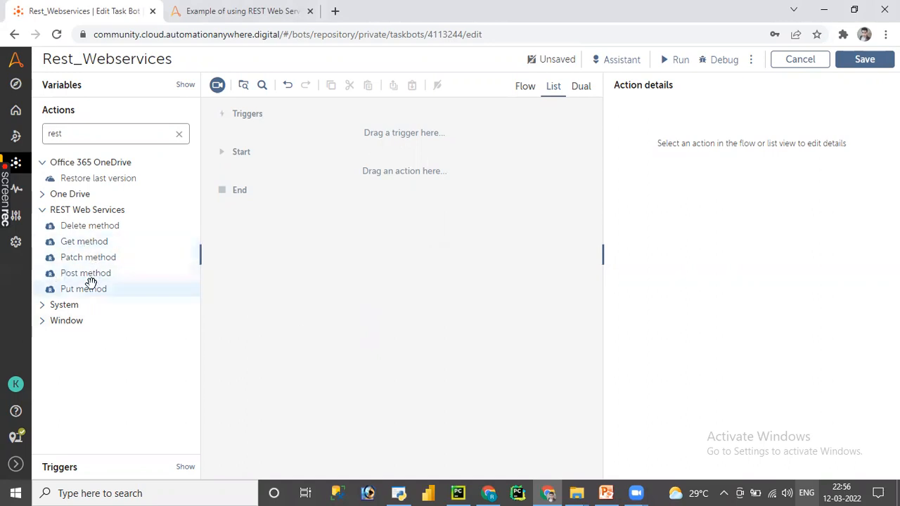
{"action": "mouse_move", "coordinate": [85, 273]}
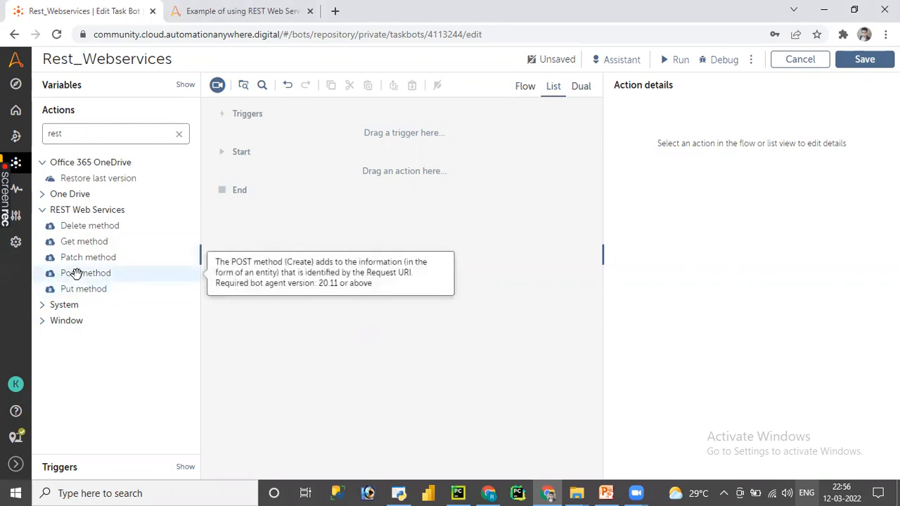
Step: Insert a REST Web Services Post method action between Start and End
{"action": "double_click", "coordinate": [85, 273]}
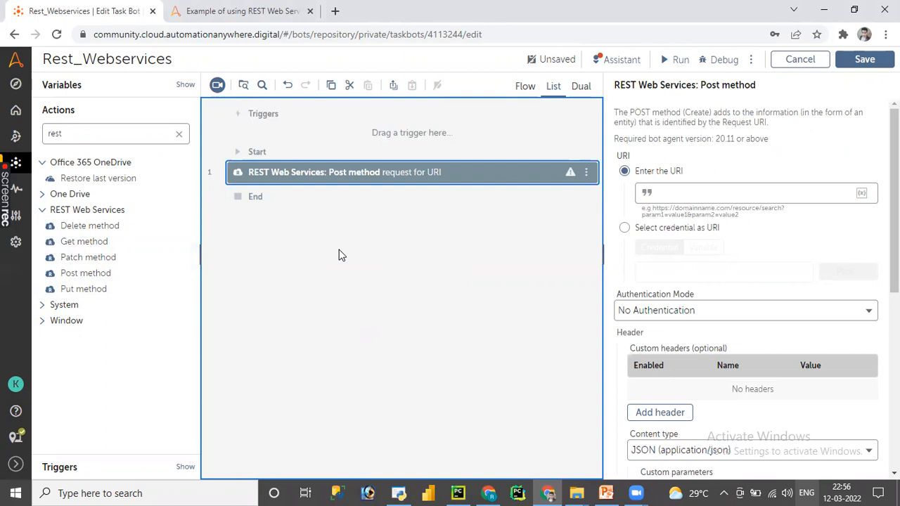
{"action": "mouse_move", "coordinate": [454, 311]}
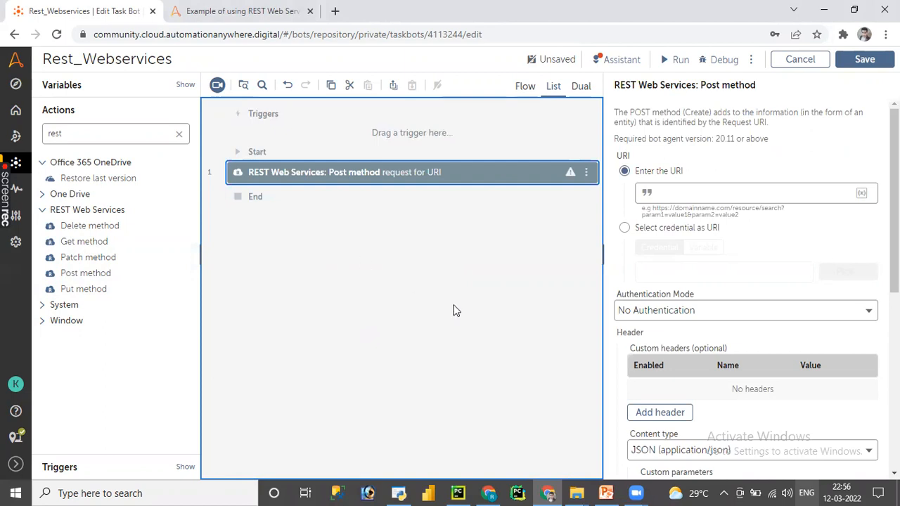
{"action": "mouse_move", "coordinate": [84, 241]}
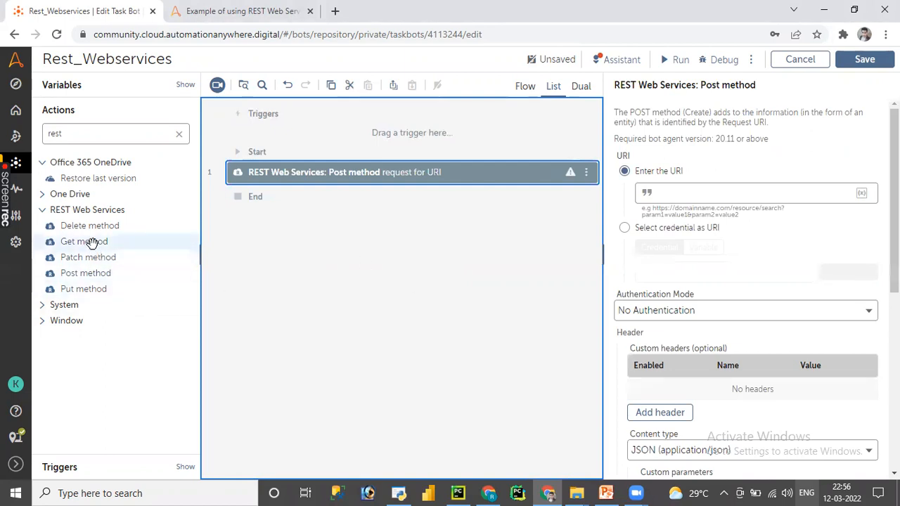
{"action": "left_click", "coordinate": [489, 493]}
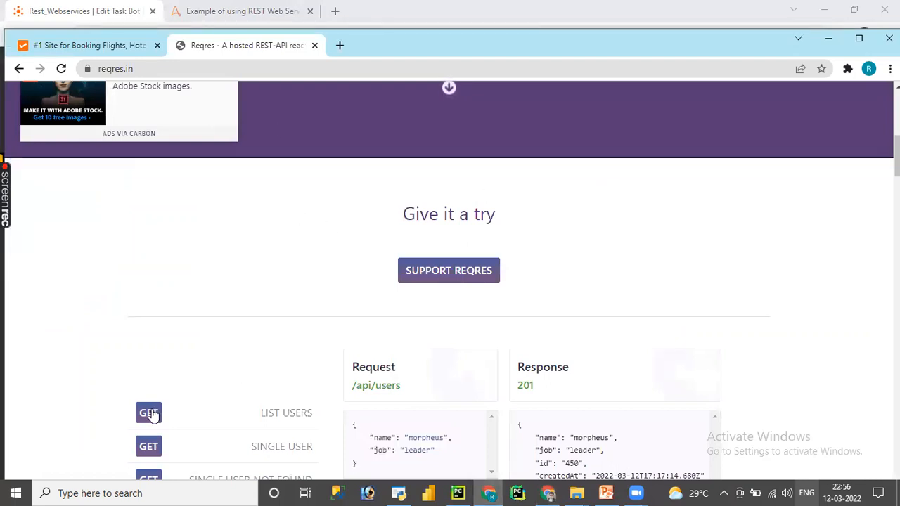
{"action": "left_click", "coordinate": [148, 413]}
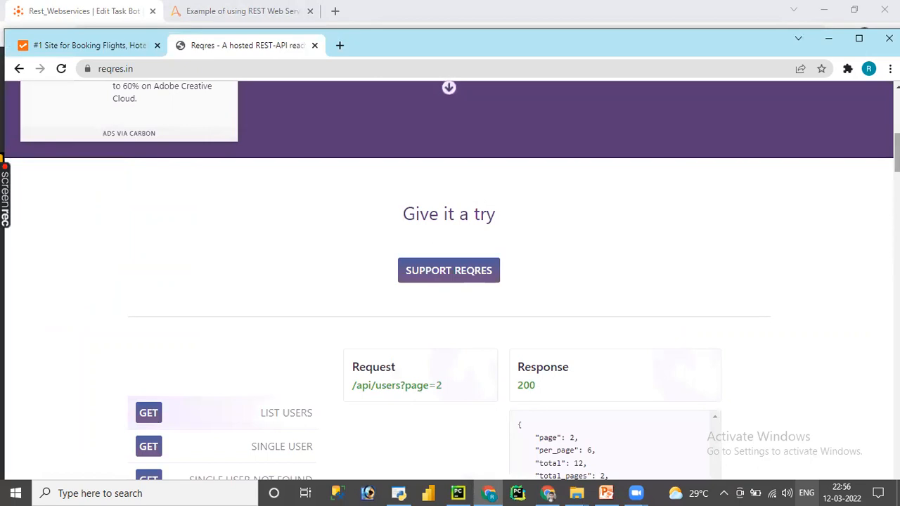
{"action": "scroll", "scroll_direction": "down", "scroll_amount": 3}
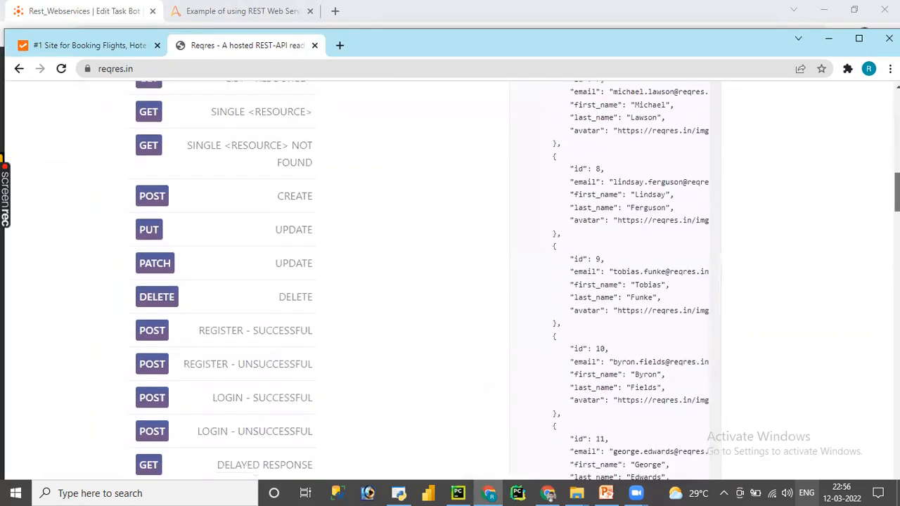
{"action": "mouse_move", "coordinate": [151, 210]}
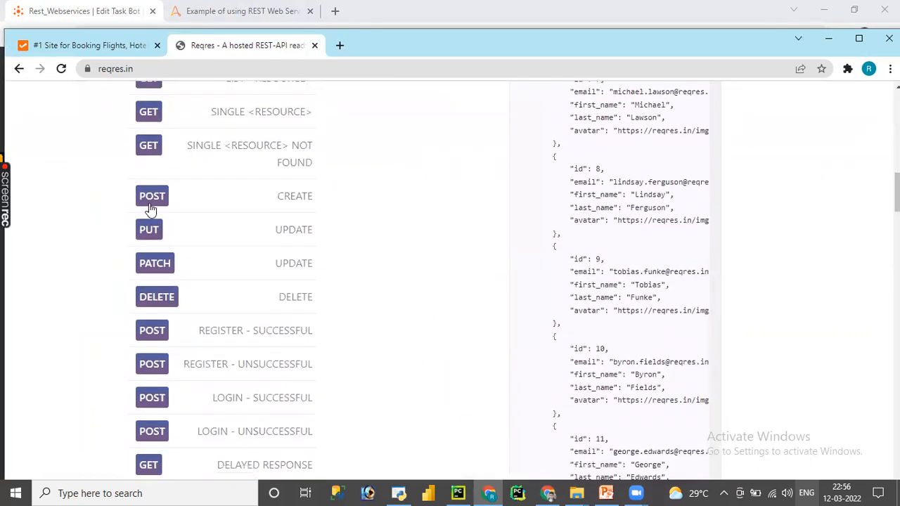
{"action": "mouse_move", "coordinate": [302, 209]}
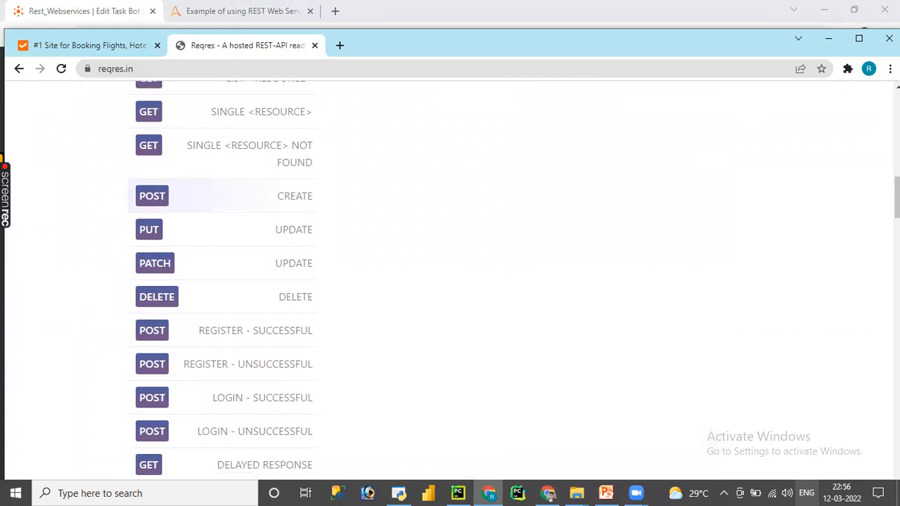
{"action": "mouse_move", "coordinate": [397, 281]}
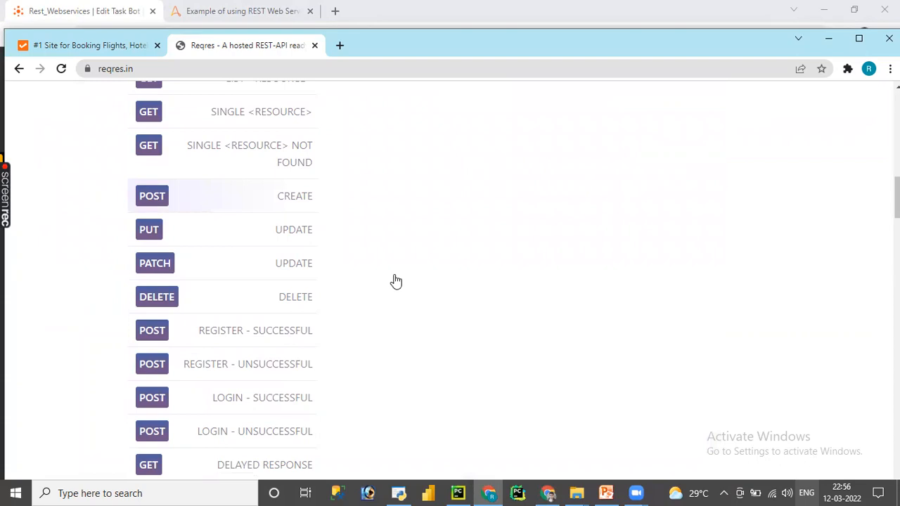
{"action": "scroll", "scroll_direction": "up", "scroll_amount": 3}
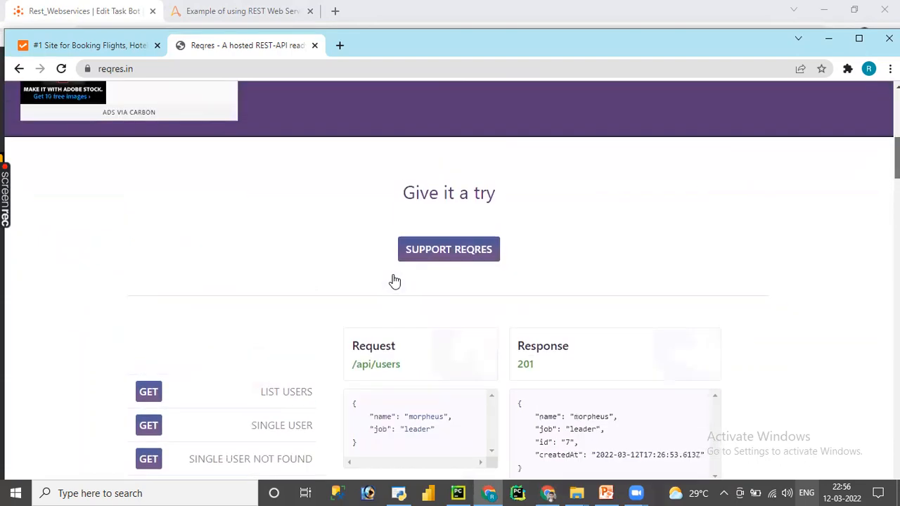
{"action": "scroll", "scroll_direction": "down", "scroll_amount": 3}
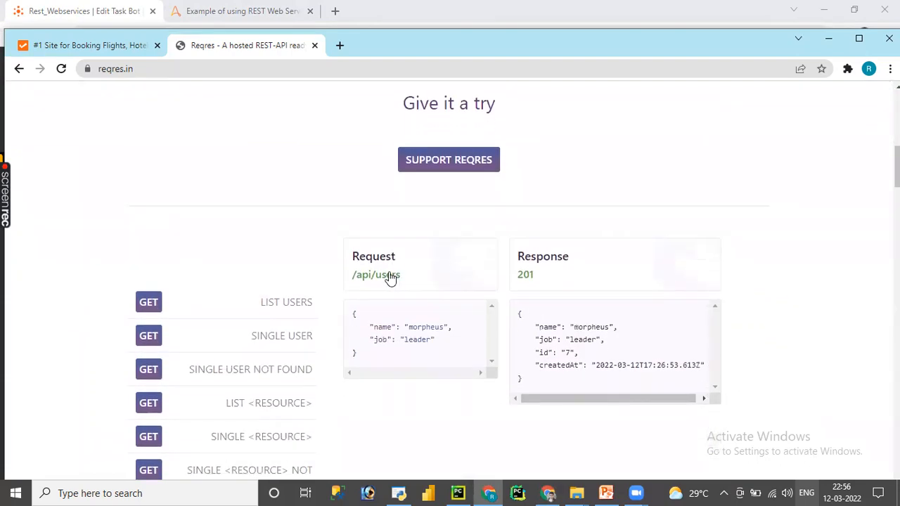
{"action": "right_click", "coordinate": [376, 275]}
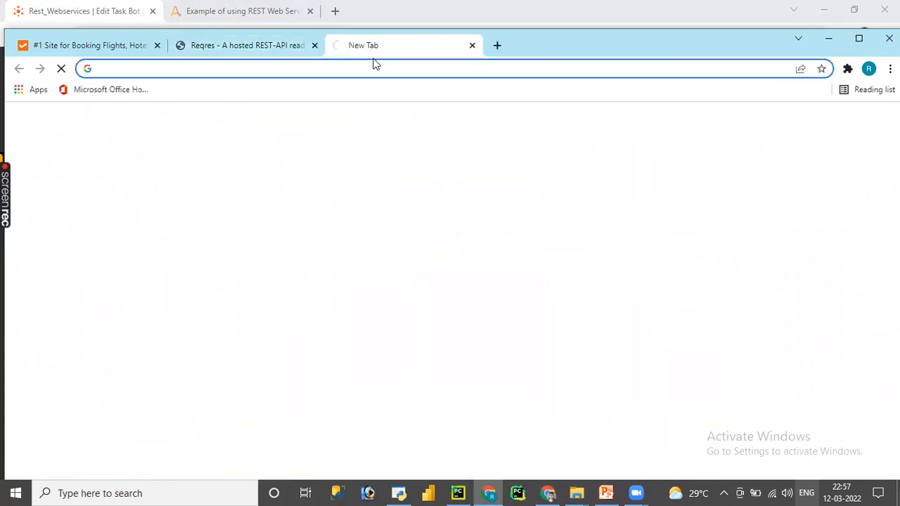
{"action": "type", "text": "https://reqres.in/api/users"}
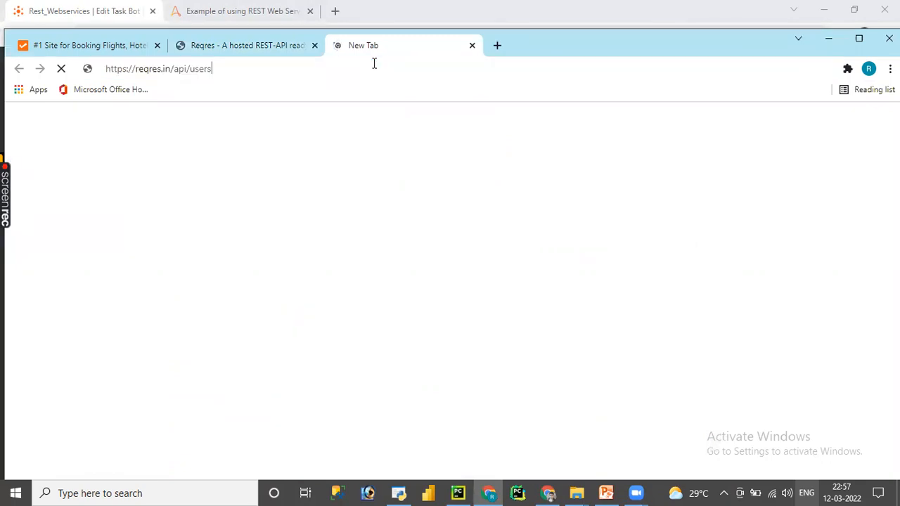
{"action": "key", "text": "Return"}
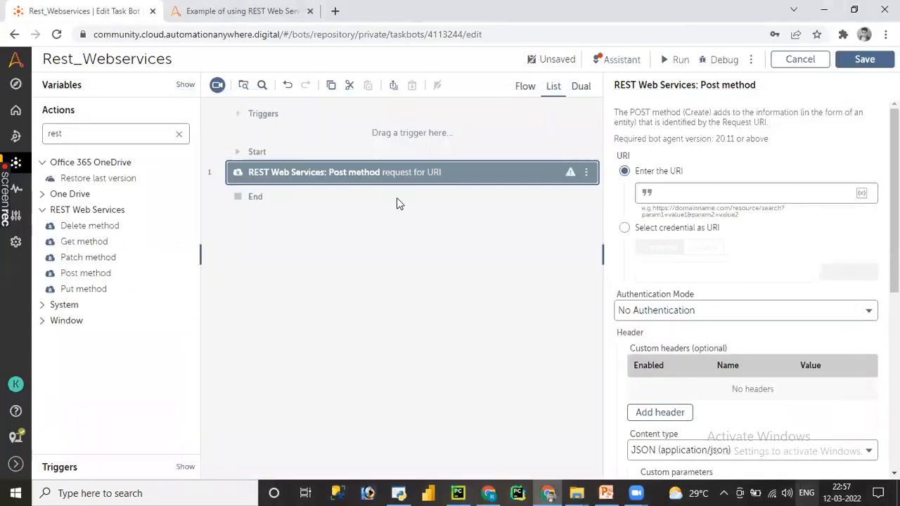
{"action": "mouse_move", "coordinate": [468, 461]}
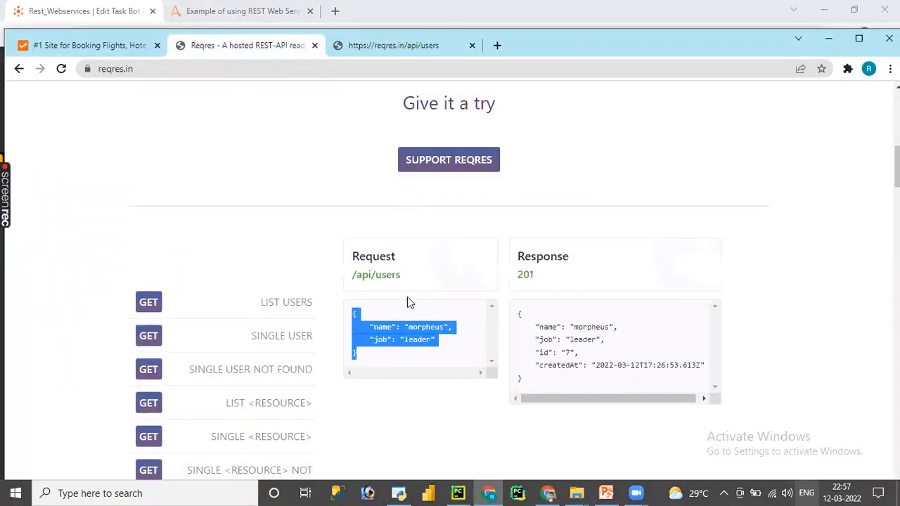
{"action": "right_click", "coordinate": [398, 287]}
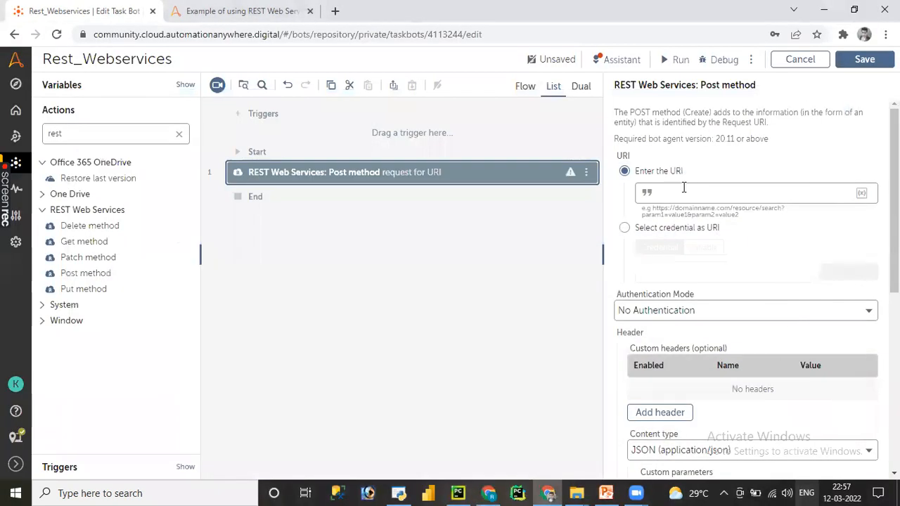
{"action": "type", "text": "https://reqres.in/api/users"}
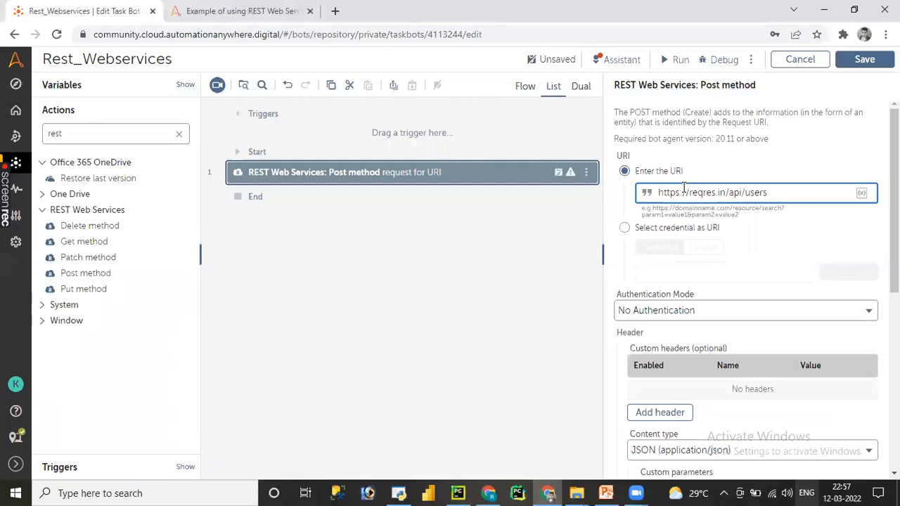
{"action": "mouse_move", "coordinate": [705, 241]}
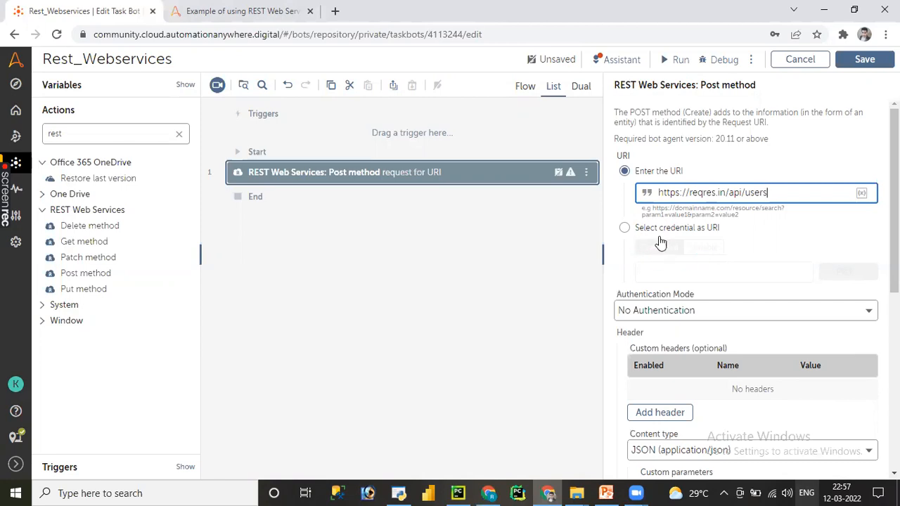
{"action": "mouse_move", "coordinate": [710, 242]}
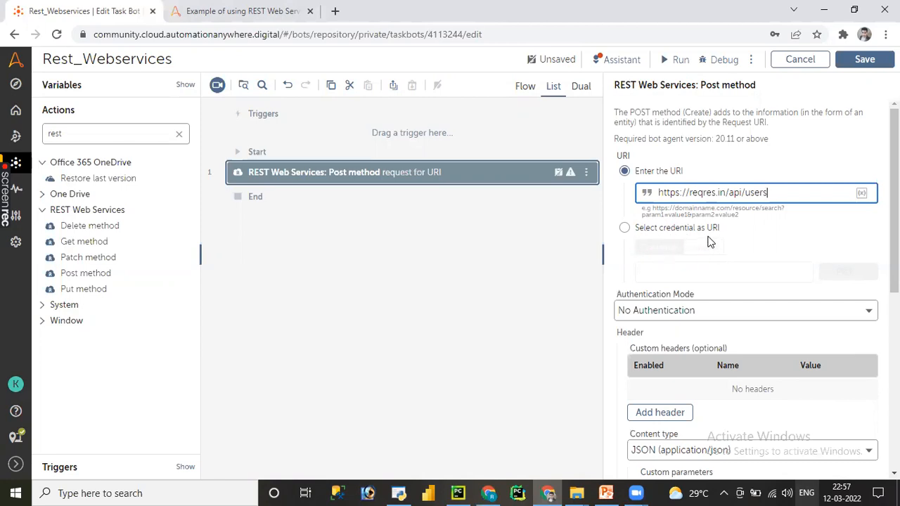
{"action": "mouse_move", "coordinate": [690, 252]}
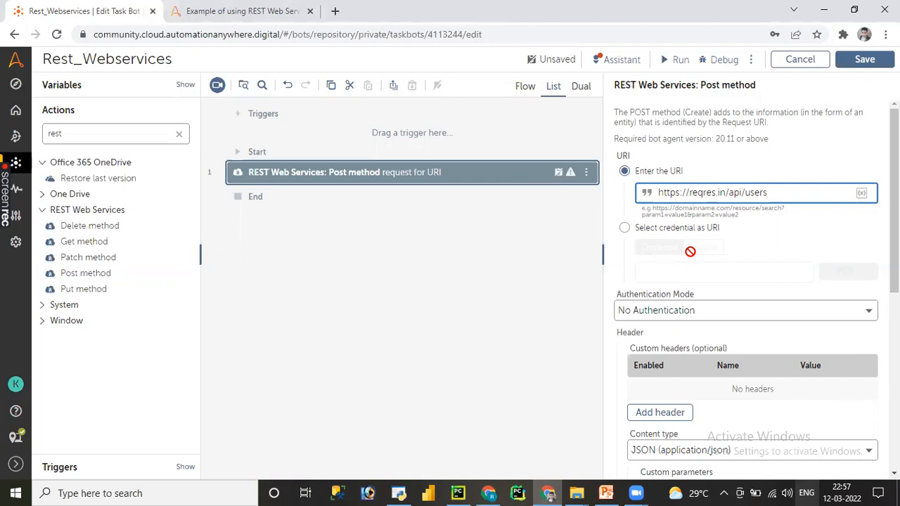
{"action": "mouse_move", "coordinate": [712, 254]}
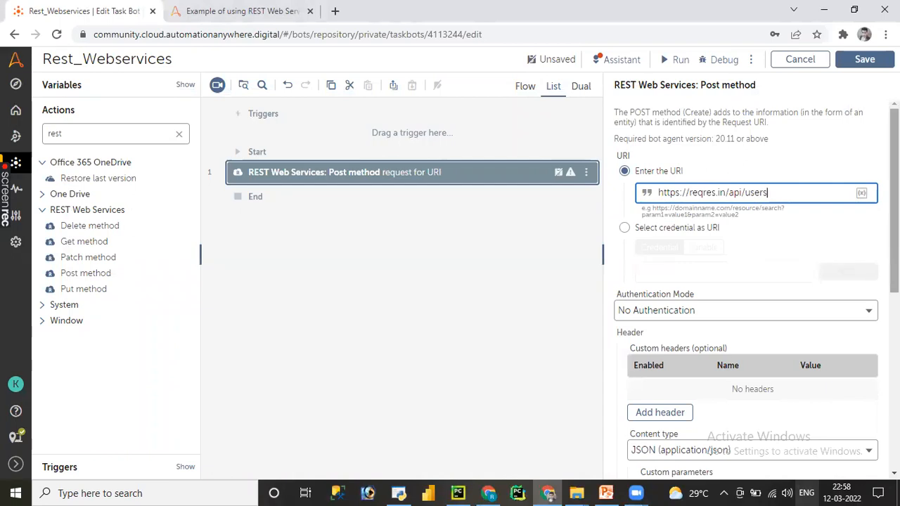
Step: Set the Post method's authentication mode to No Authentication
{"action": "scroll", "scroll_direction": "down", "scroll_amount": 3}
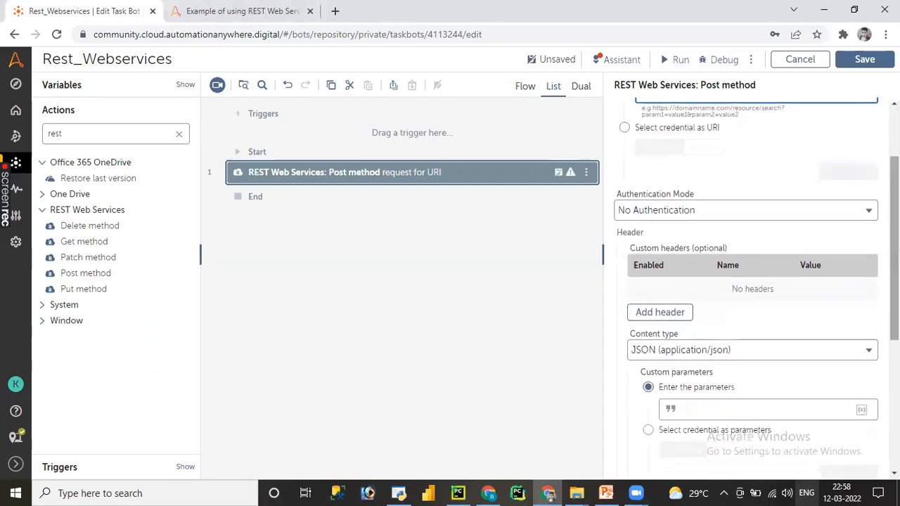
{"action": "left_click", "coordinate": [487, 493]}
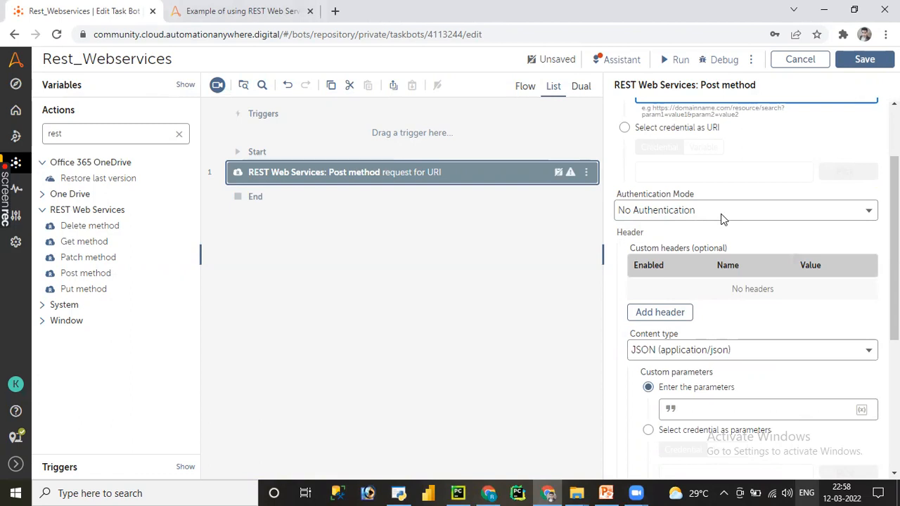
{"action": "left_click", "coordinate": [745, 210]}
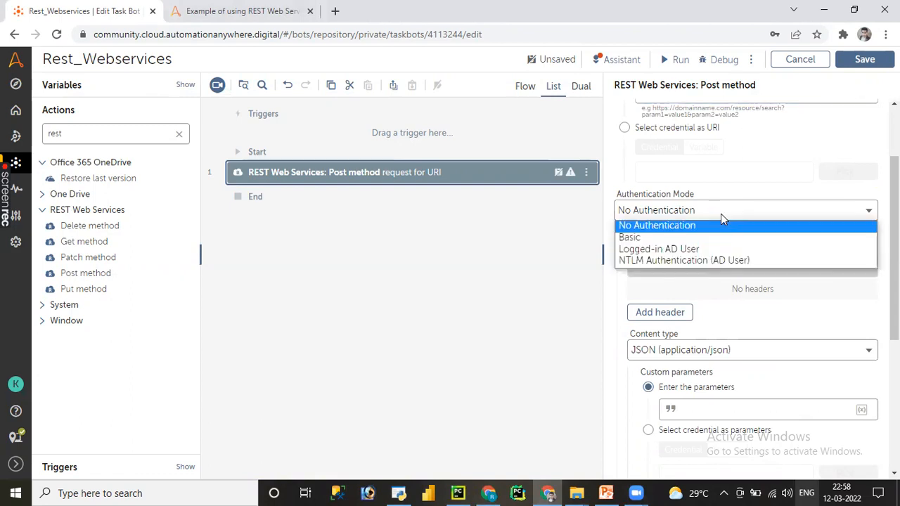
{"action": "mouse_move", "coordinate": [717, 227]}
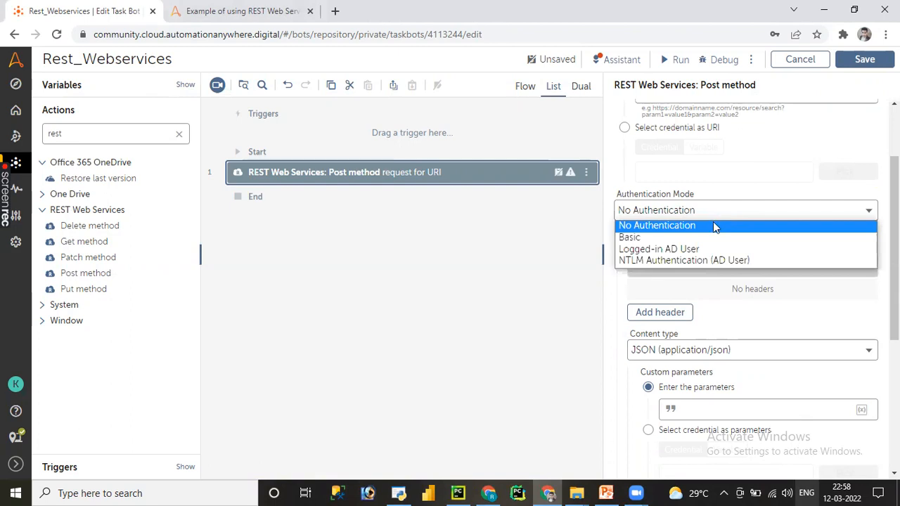
{"action": "mouse_move", "coordinate": [684, 260]}
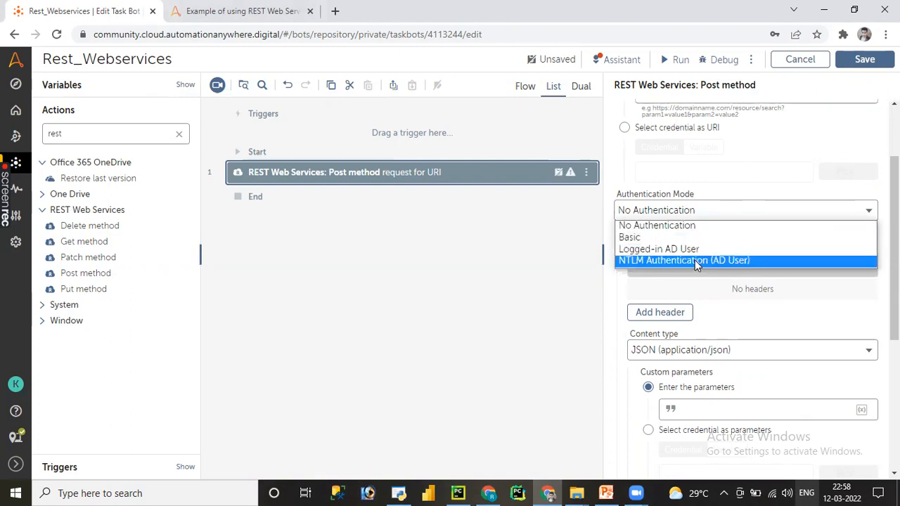
{"action": "mouse_move", "coordinate": [693, 266]}
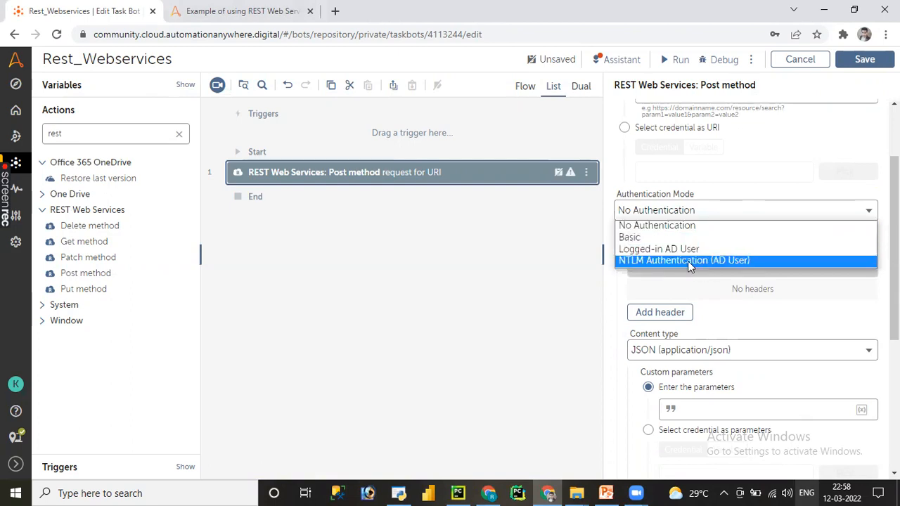
{"action": "mouse_move", "coordinate": [682, 225]}
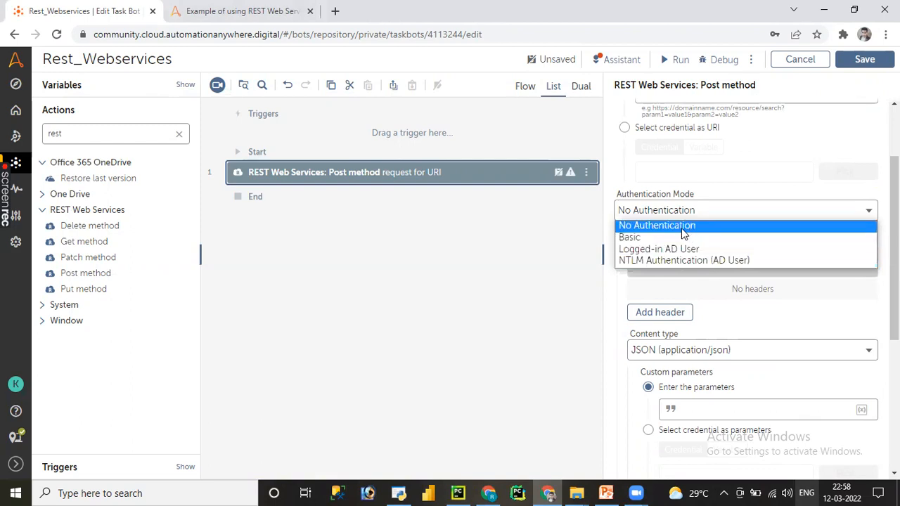
{"action": "left_click", "coordinate": [658, 225]}
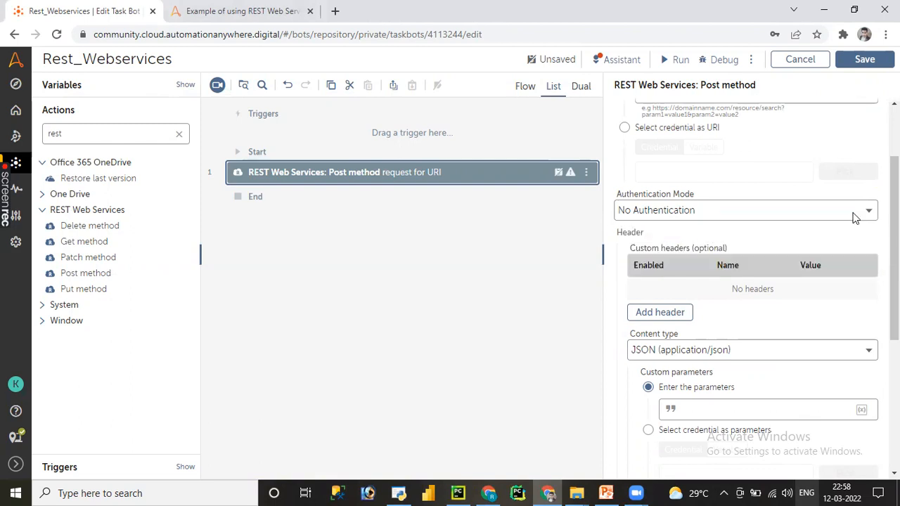
{"action": "scroll", "scroll_direction": "down", "scroll_amount": 3}
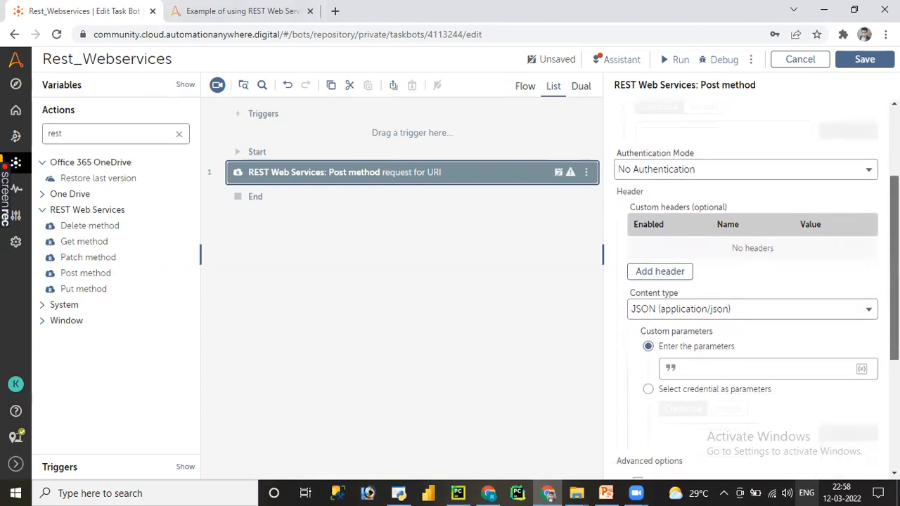
{"action": "scroll", "scroll_direction": "down", "scroll_amount": 3}
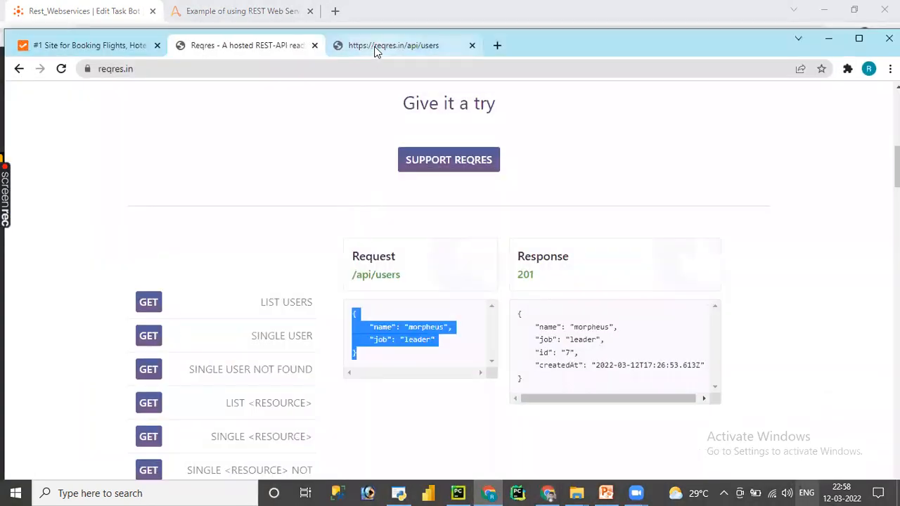
Step: View the raw JSON at reqres.in/api/users, then return to the Reqres examples tab
{"action": "left_click", "coordinate": [393, 45]}
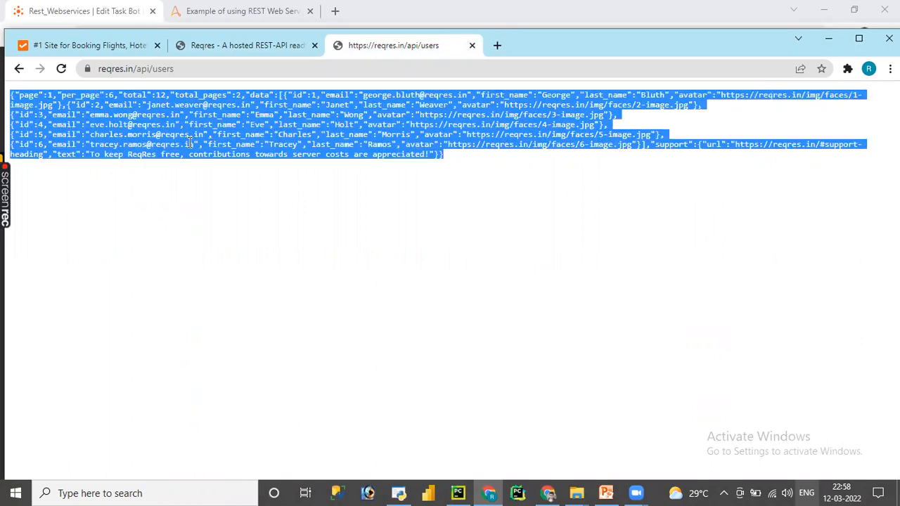
{"action": "mouse_move", "coordinate": [457, 206]}
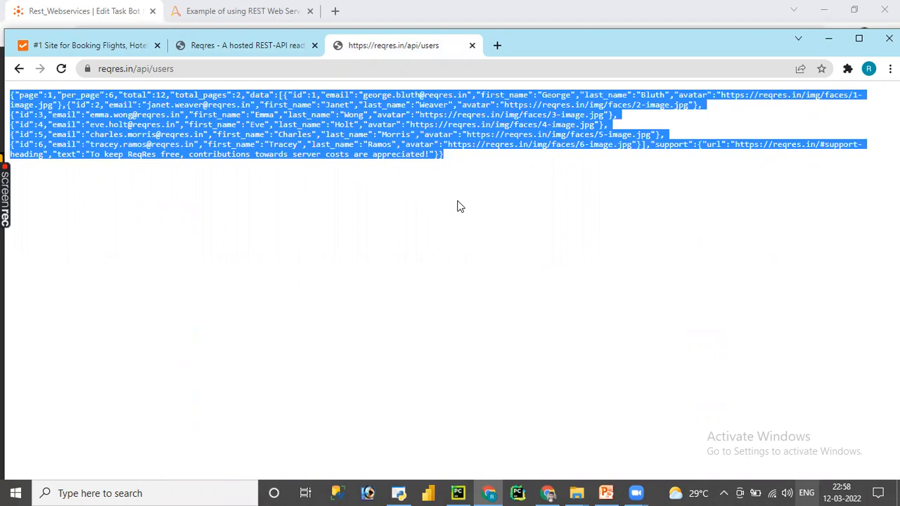
{"action": "mouse_move", "coordinate": [244, 45]}
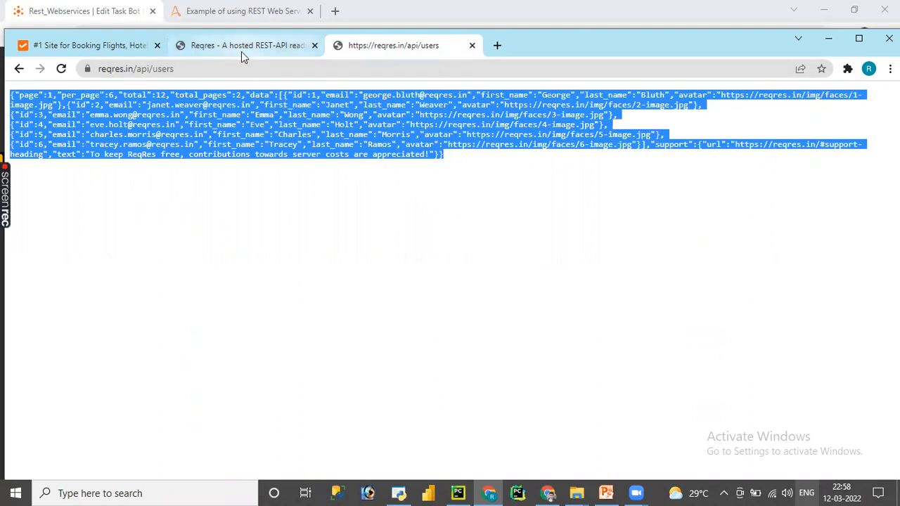
{"action": "left_click", "coordinate": [246, 45]}
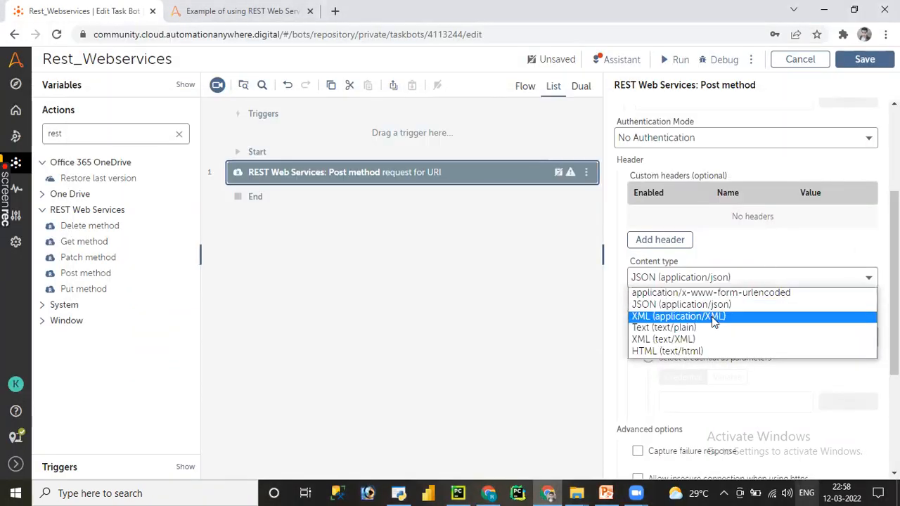
{"action": "mouse_move", "coordinate": [701, 350]}
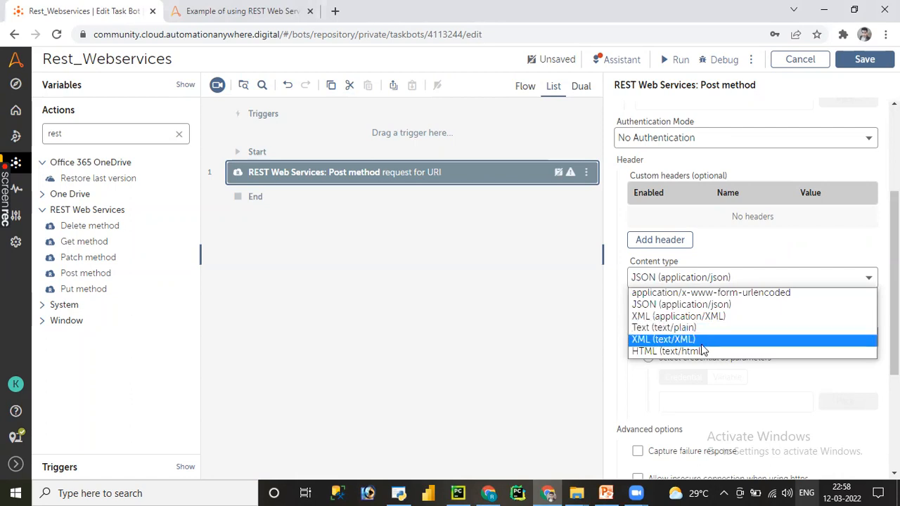
{"action": "mouse_move", "coordinate": [680, 305]}
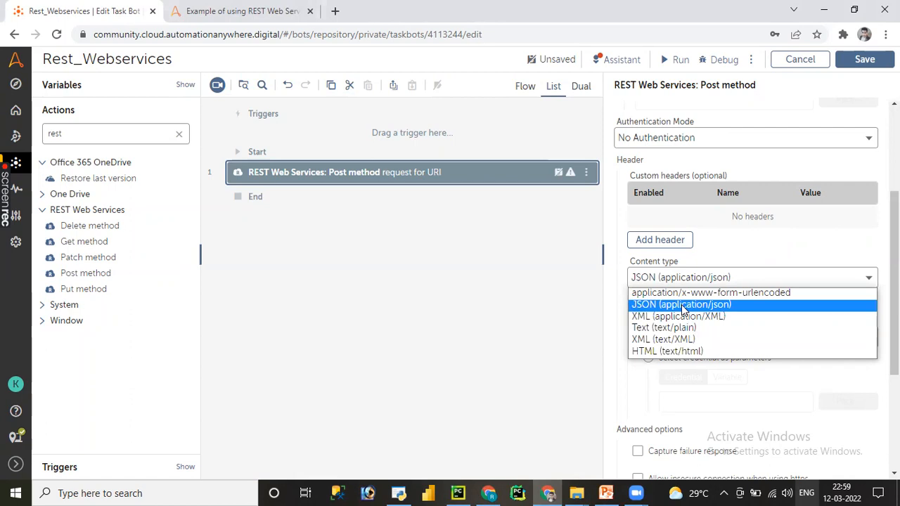
Step: Use JSON content type and paste reqres.in's sample request body into the parameters
{"action": "left_click", "coordinate": [680, 304]}
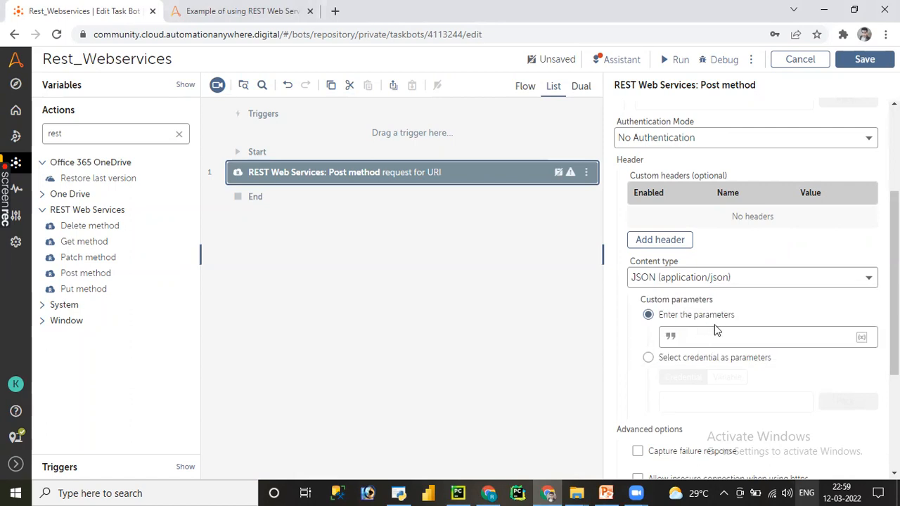
{"action": "type", "text": "https://reqres.in/api/users"}
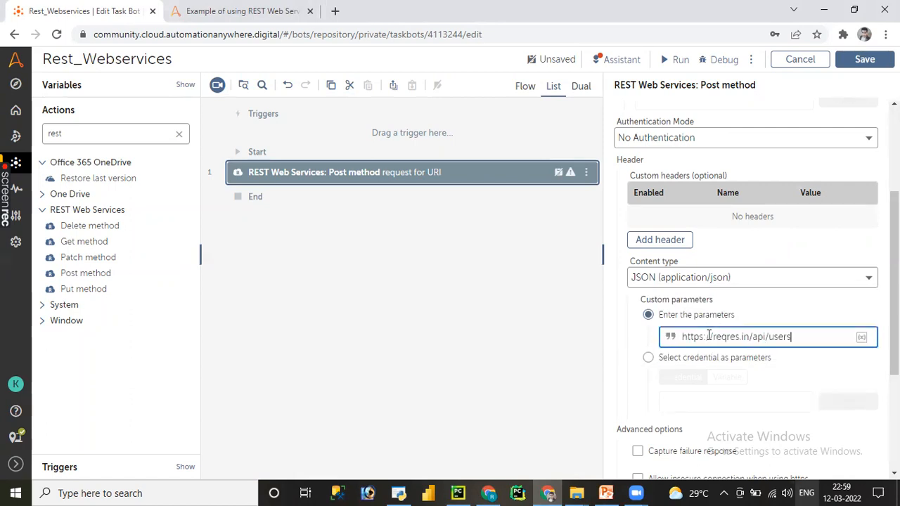
{"action": "key", "text": "ctrl+a"}
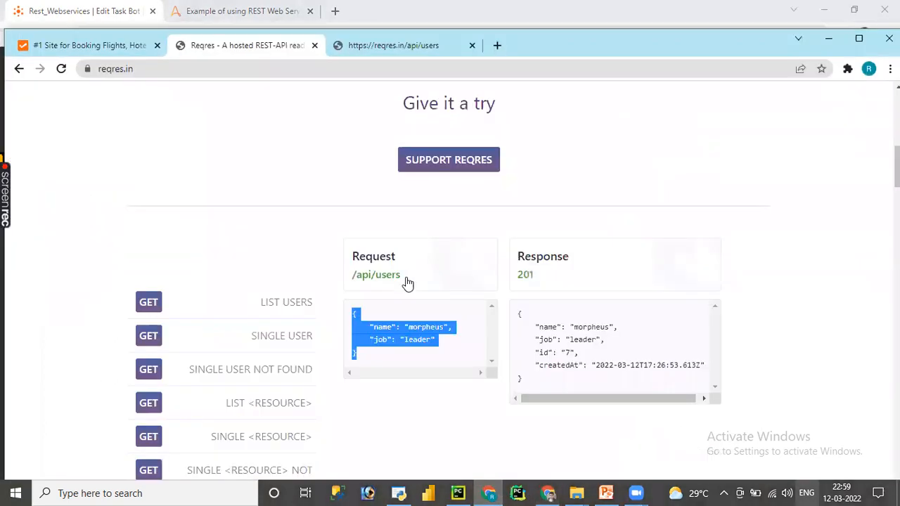
{"action": "right_click", "coordinate": [408, 334]}
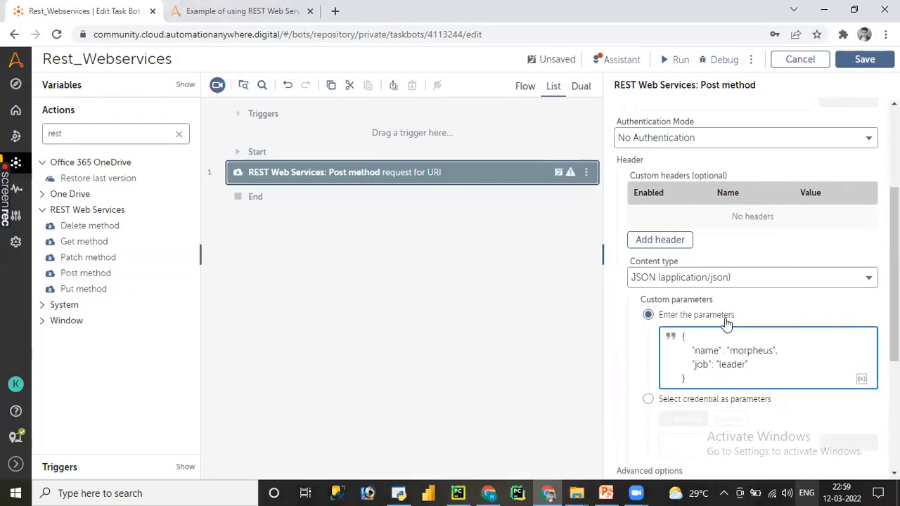
Step: Change the body's name to Prabas and job to Rajini Kanth
{"action": "double_click", "coordinate": [751, 350]}
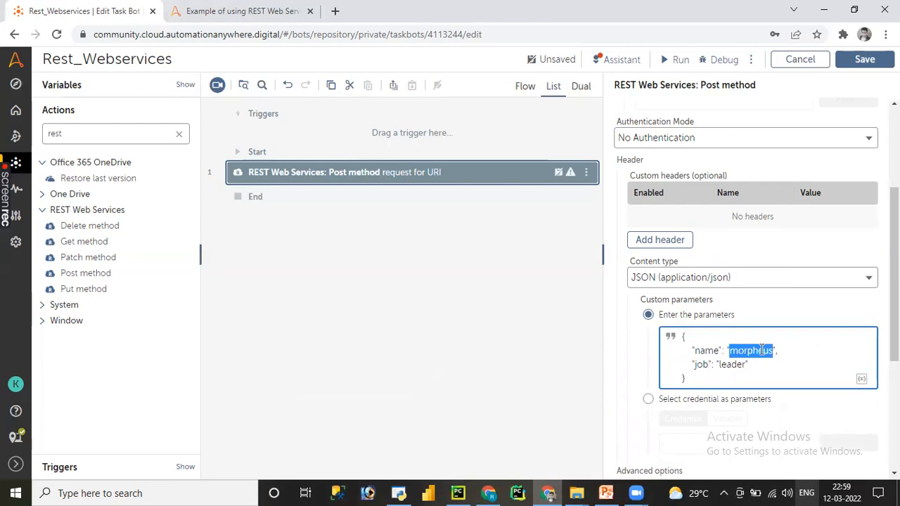
{"action": "type", "text": "Pit"}
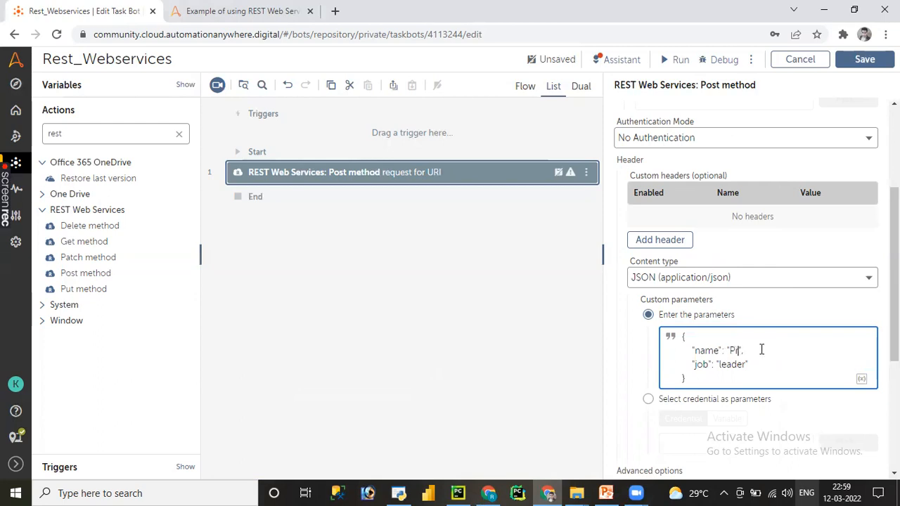
{"action": "type", "text": "rabas"}
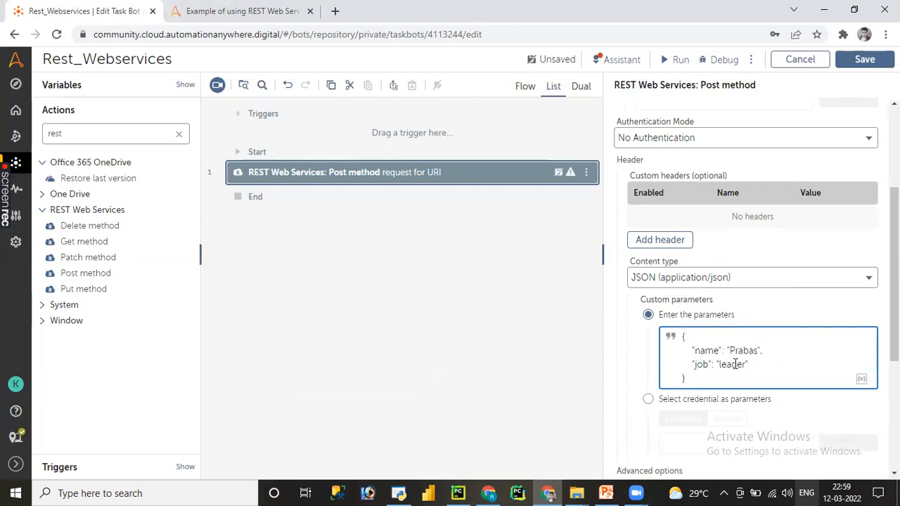
{"action": "type", "text": "Rajini"}
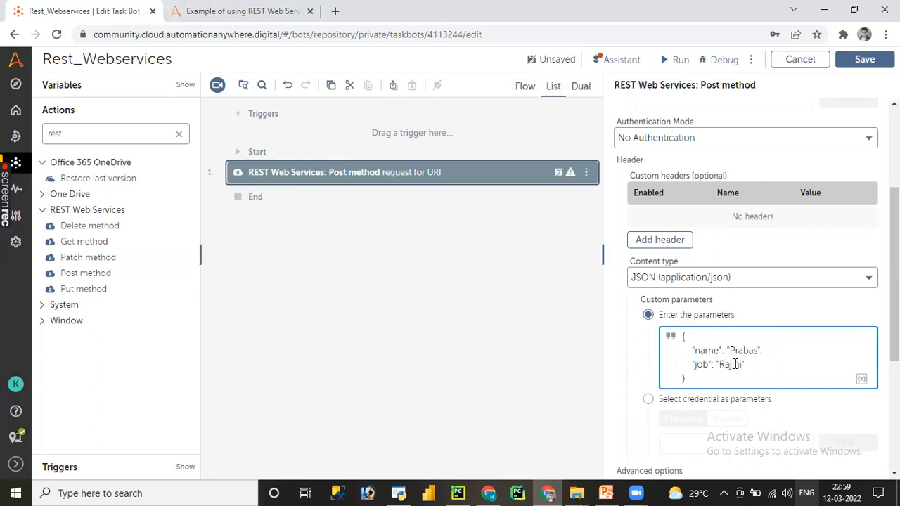
{"action": "type", "text": "Kanth"}
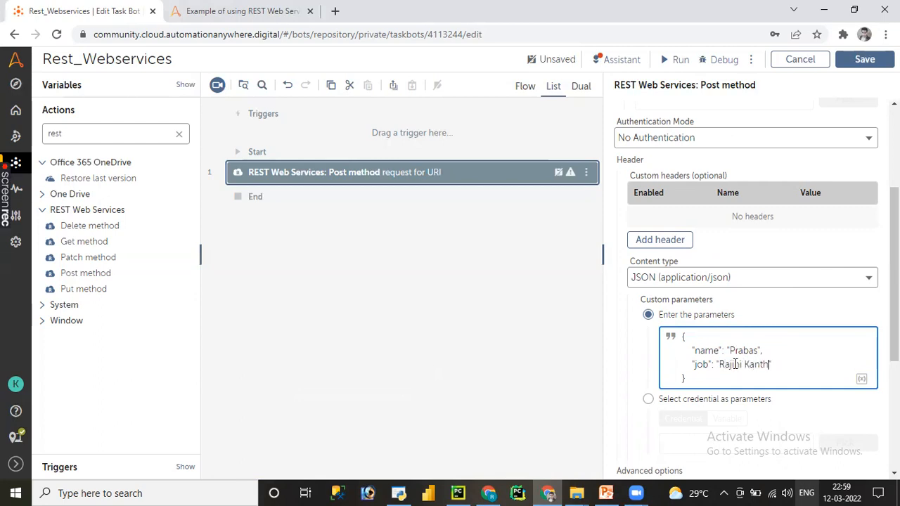
{"action": "scroll", "scroll_direction": "down", "scroll_amount": 3}
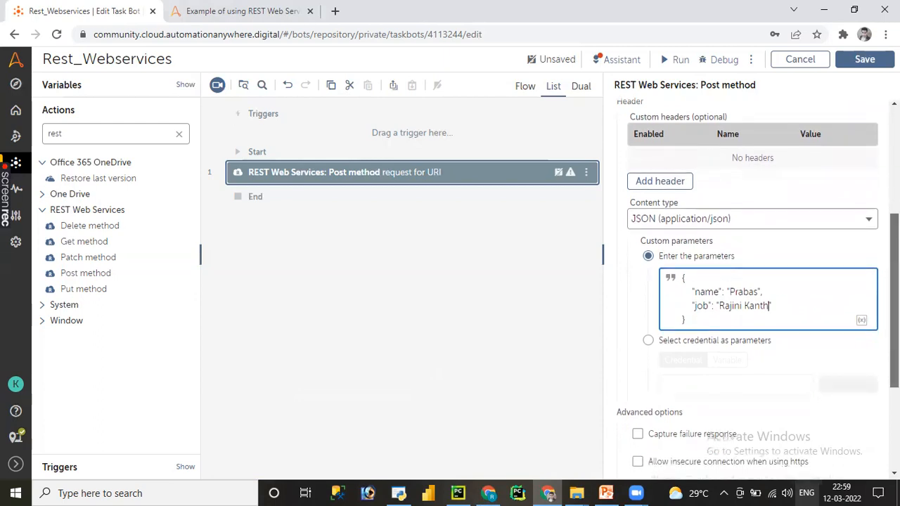
Step: Enable Capture failure response and choose Dictionary as the output variable type
{"action": "scroll", "scroll_direction": "down", "scroll_amount": 3}
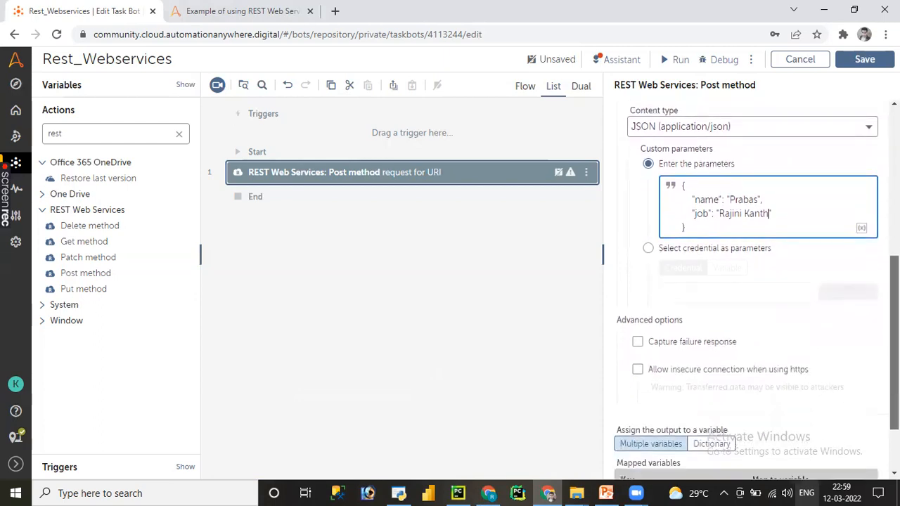
{"action": "scroll", "scroll_direction": "down", "scroll_amount": 3}
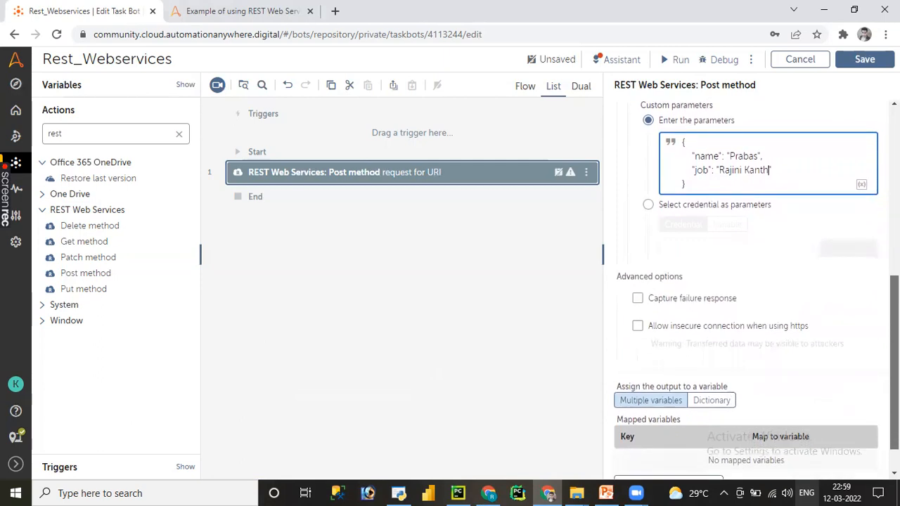
{"action": "scroll", "scroll_direction": "down", "scroll_amount": 3}
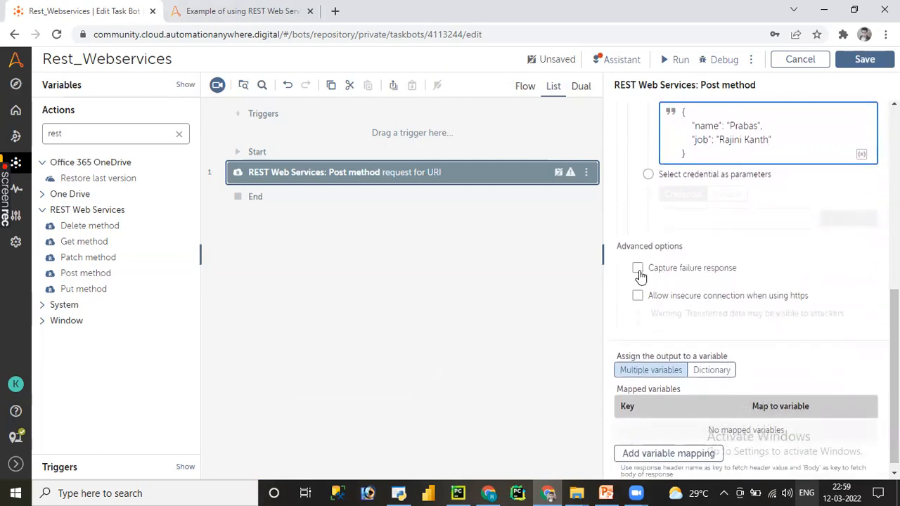
{"action": "left_click", "coordinate": [638, 268]}
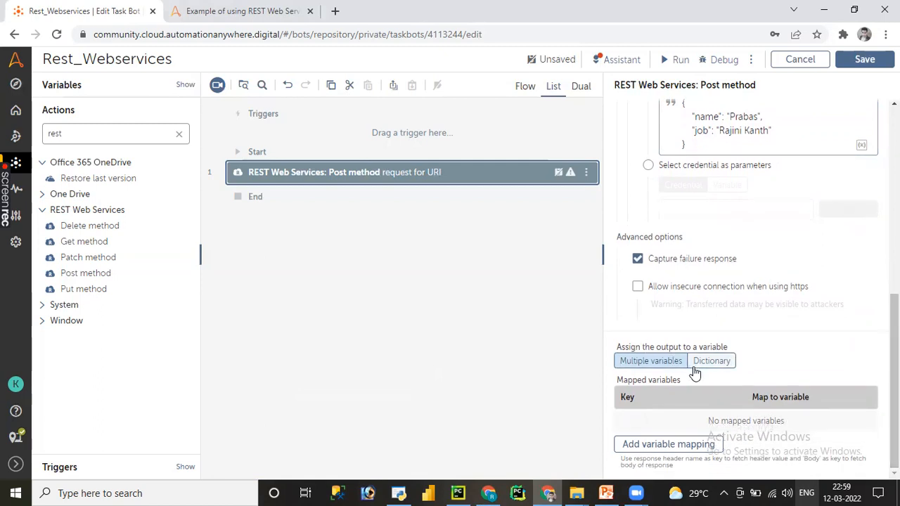
{"action": "mouse_move", "coordinate": [703, 372]}
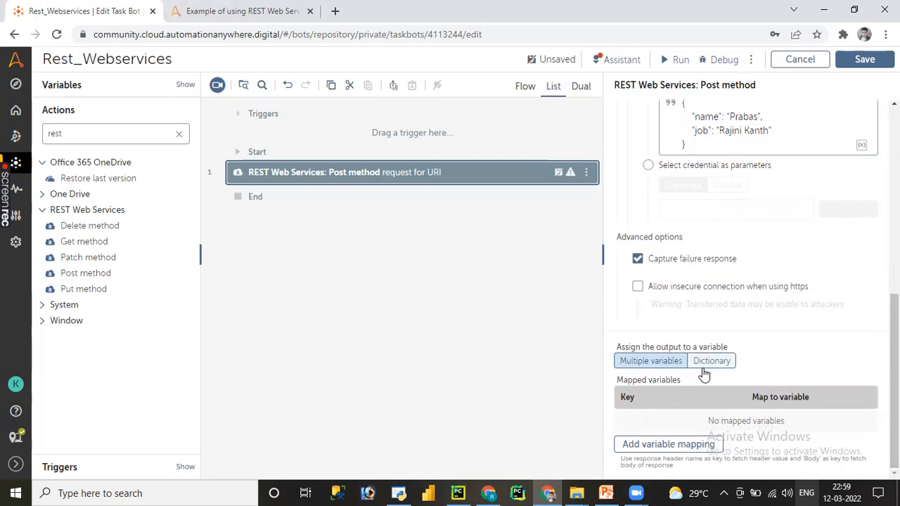
{"action": "mouse_move", "coordinate": [712, 360]}
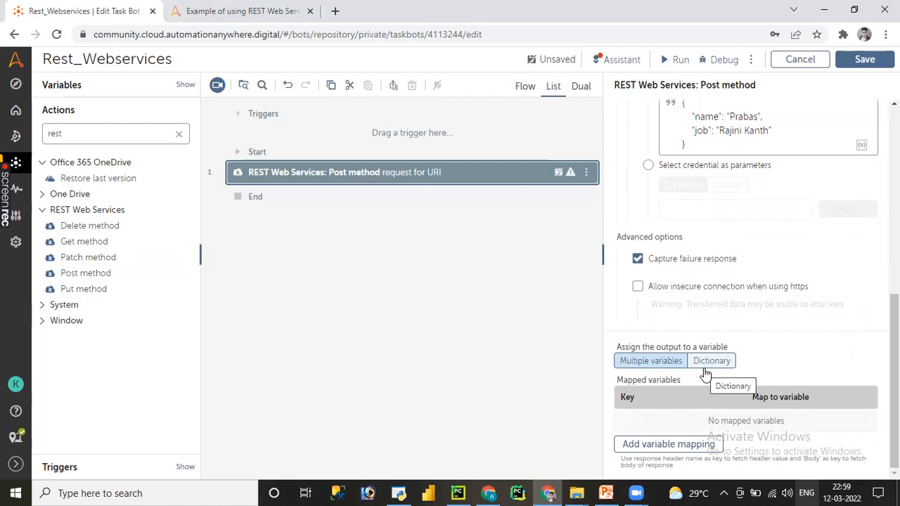
{"action": "mouse_move", "coordinate": [711, 361]}
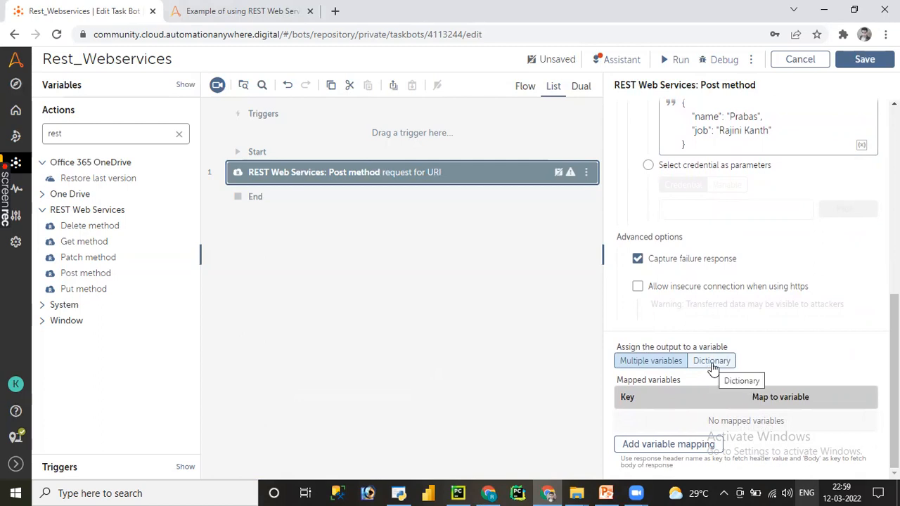
{"action": "left_click", "coordinate": [711, 361]}
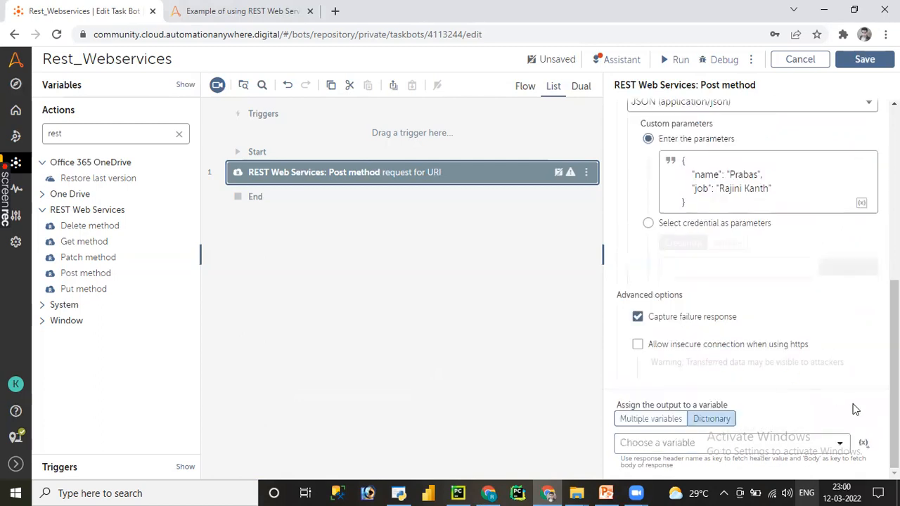
{"action": "mouse_move", "coordinate": [863, 443]}
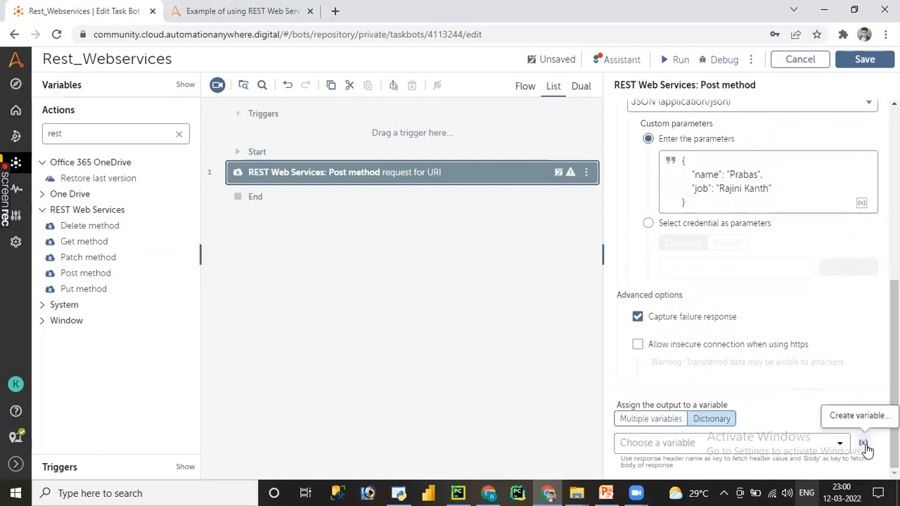
Step: Create and select the dictionary variable vOutput-value for the Post output
{"action": "left_click", "coordinate": [858, 416]}
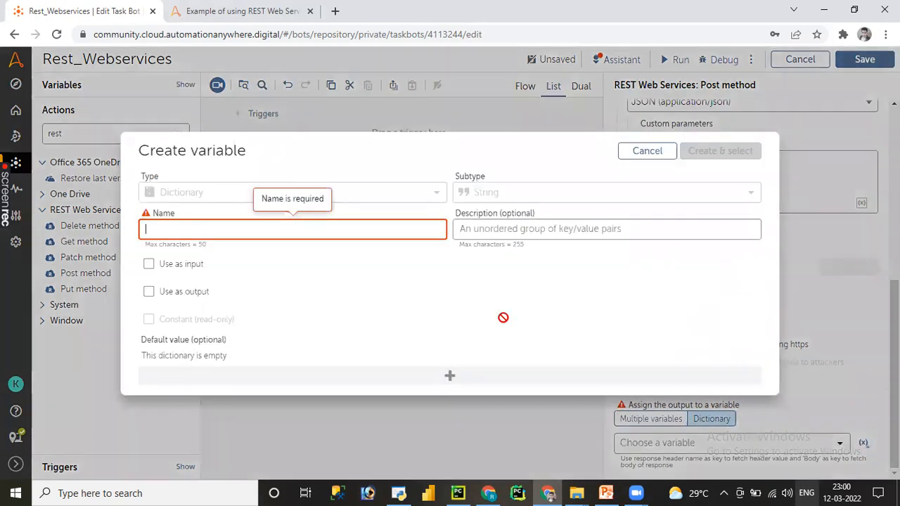
{"action": "type", "text": "vOu"}
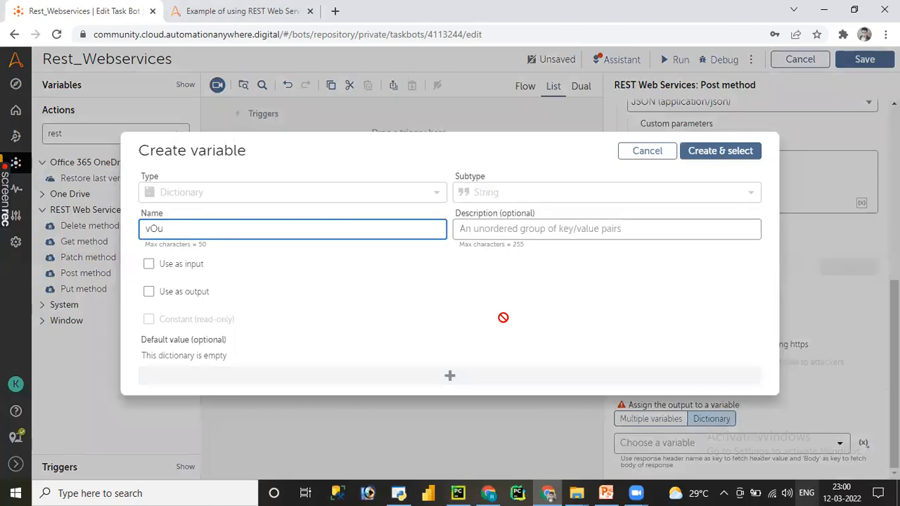
{"action": "type", "text": "t"}
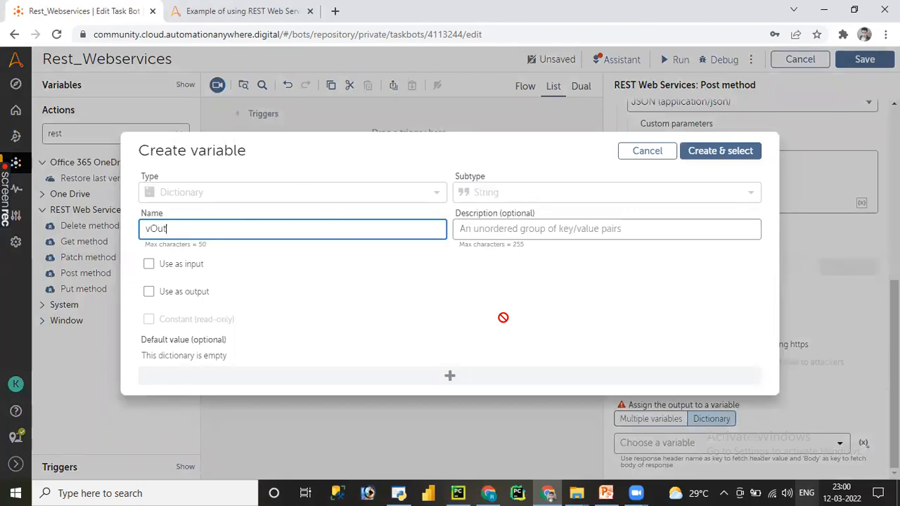
{"action": "type", "text": "p"}
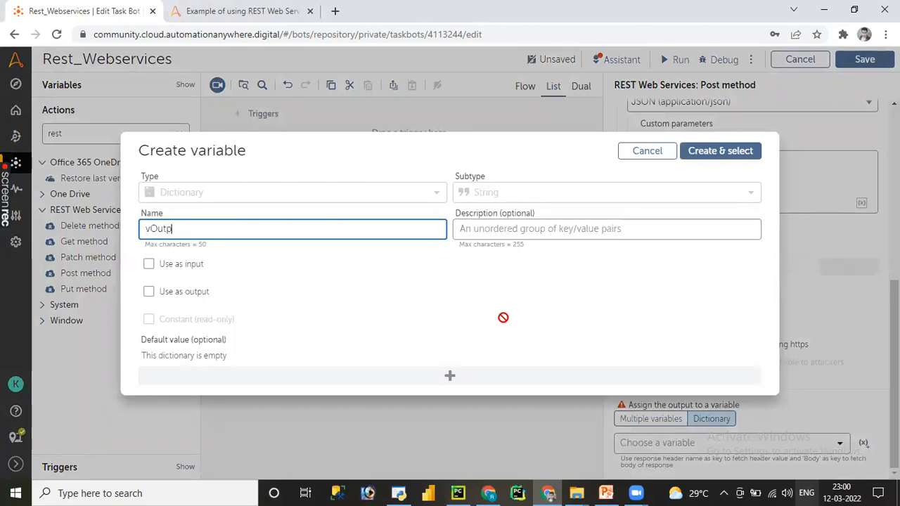
{"action": "type", "text": "ut-"}
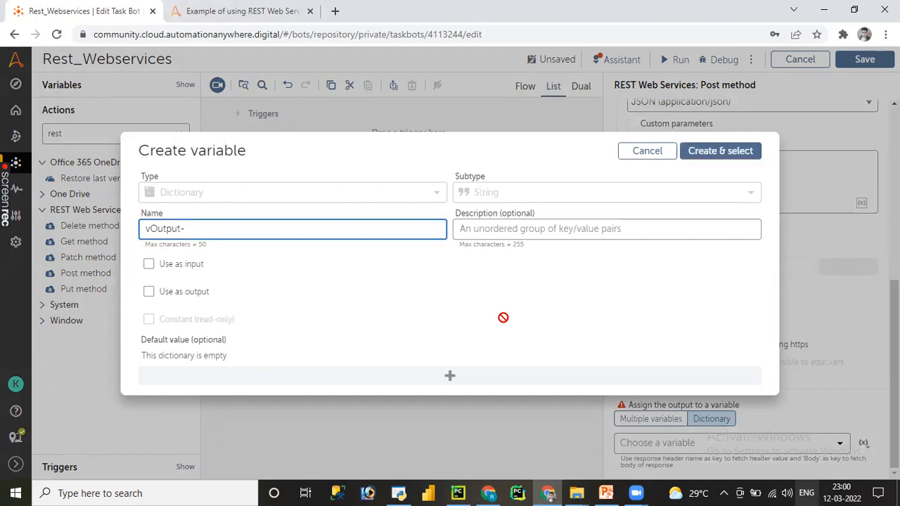
{"action": "type", "text": "value"}
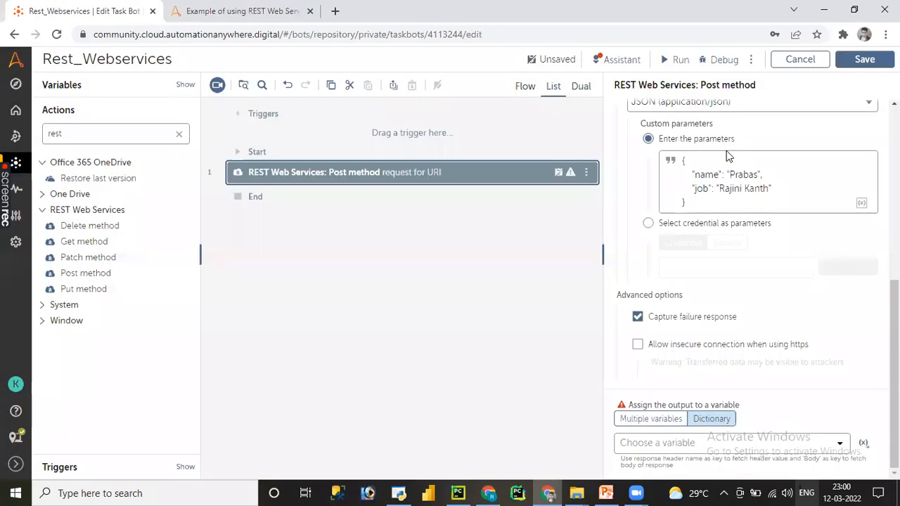
{"action": "left_click", "coordinate": [703, 443]}
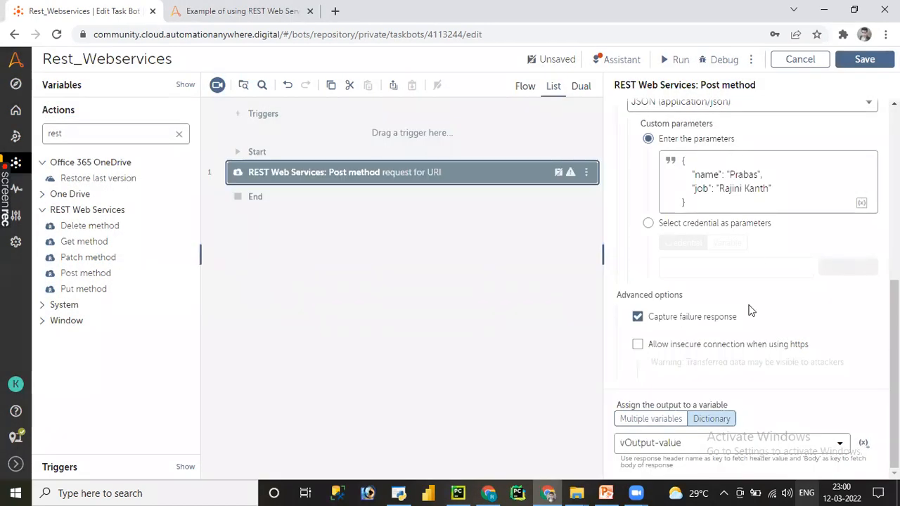
{"action": "mouse_move", "coordinate": [689, 364]}
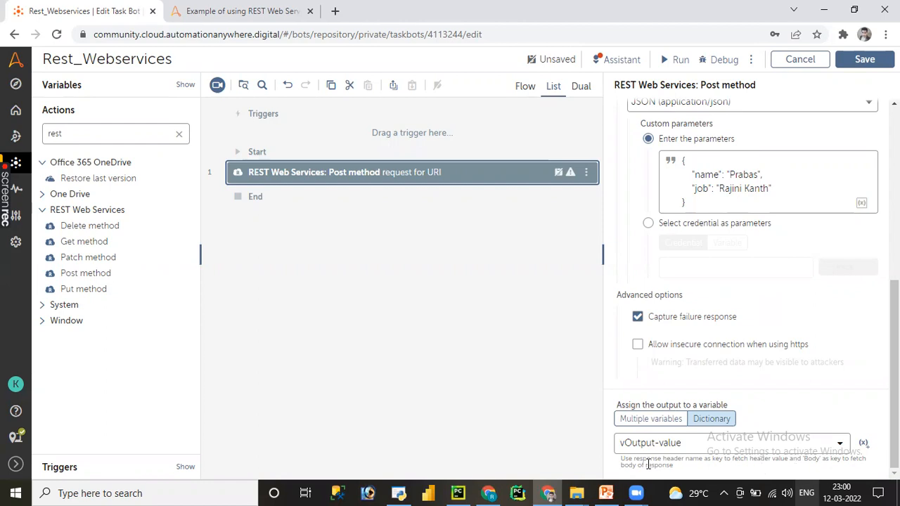
{"action": "mouse_move", "coordinate": [691, 469]}
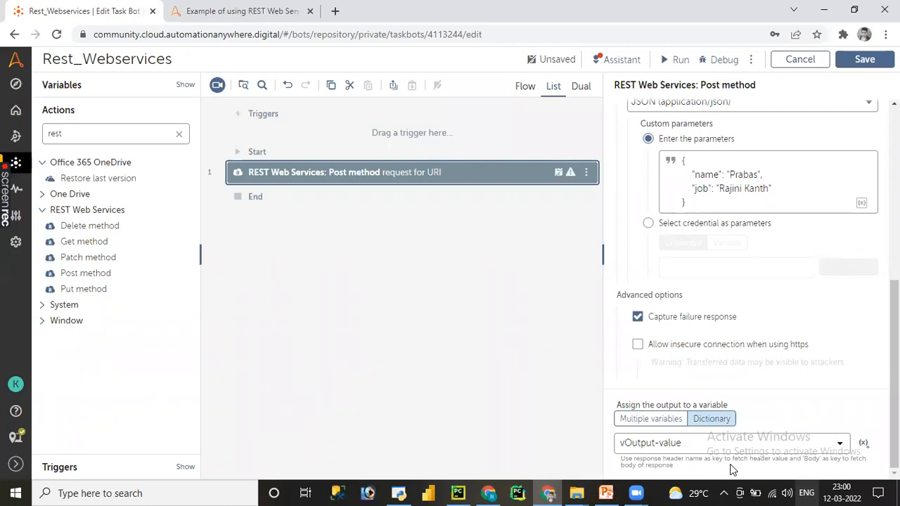
{"action": "mouse_move", "coordinate": [419, 401]}
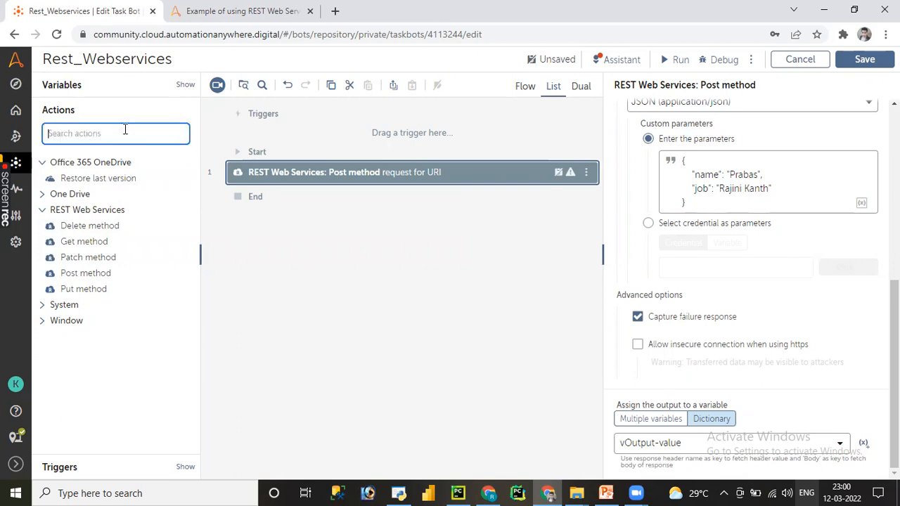
Step: Search actions for 'mess' and drag Message box below the Post method
{"action": "type", "text": "mea"}
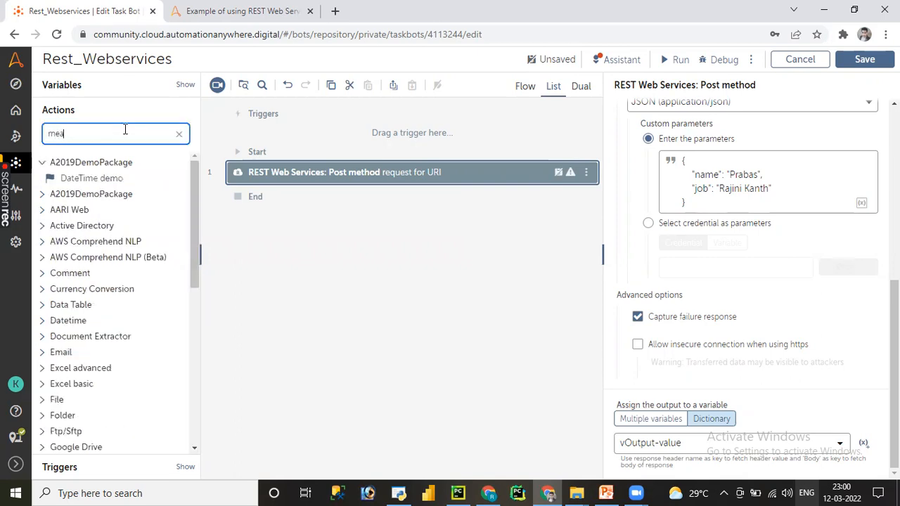
{"action": "type", "text": "a"}
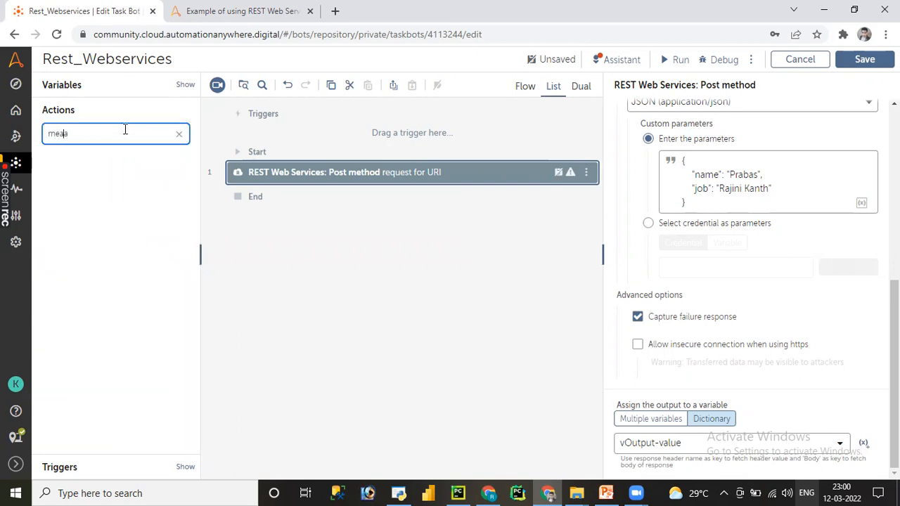
{"action": "type", "text": "mess"}
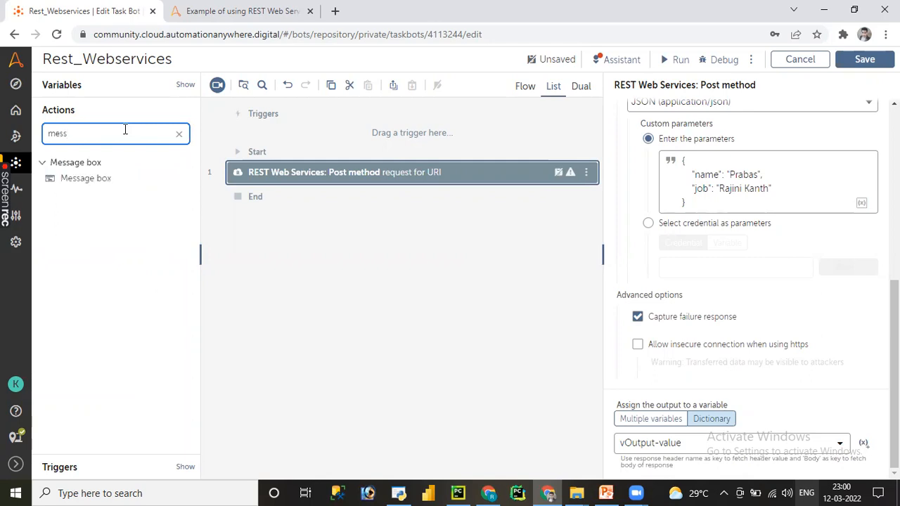
{"action": "left_click_drag", "start_coordinate": [85, 178], "coordinate": [295, 193]}
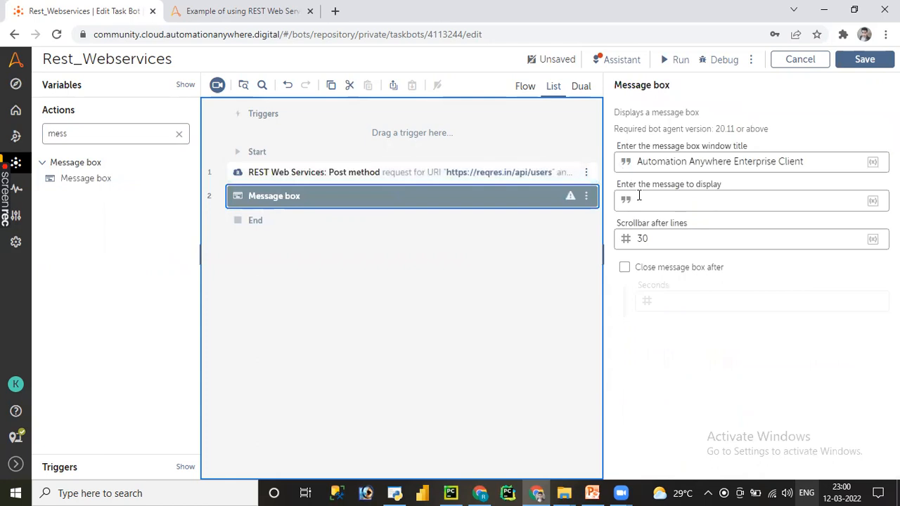
Step: Set the message to $vOutput-value{Body}$ and save the bot
{"action": "left_click", "coordinate": [872, 201]}
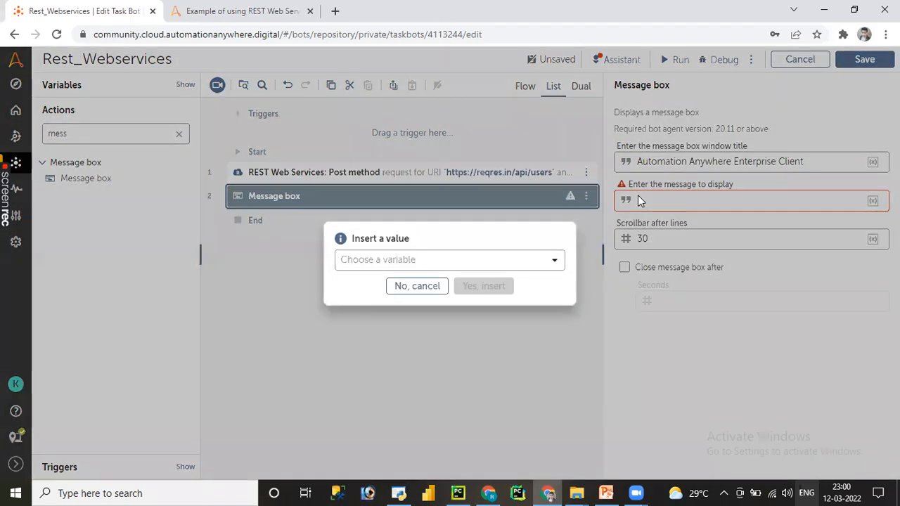
{"action": "mouse_move", "coordinate": [420, 271]}
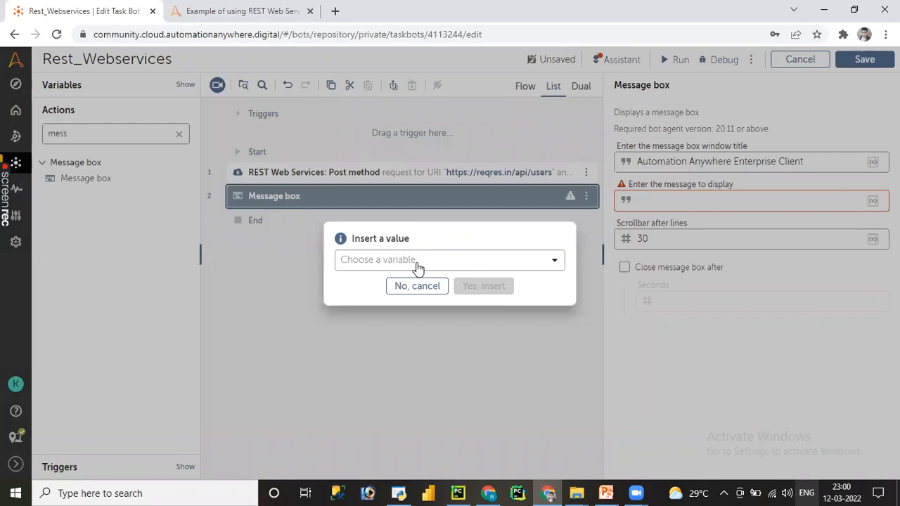
{"action": "mouse_move", "coordinate": [333, 367]}
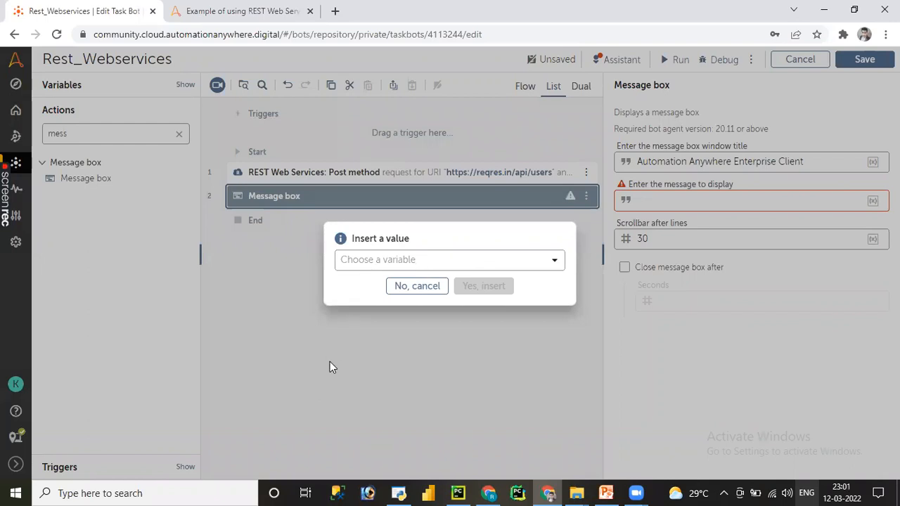
{"action": "left_click", "coordinate": [448, 260]}
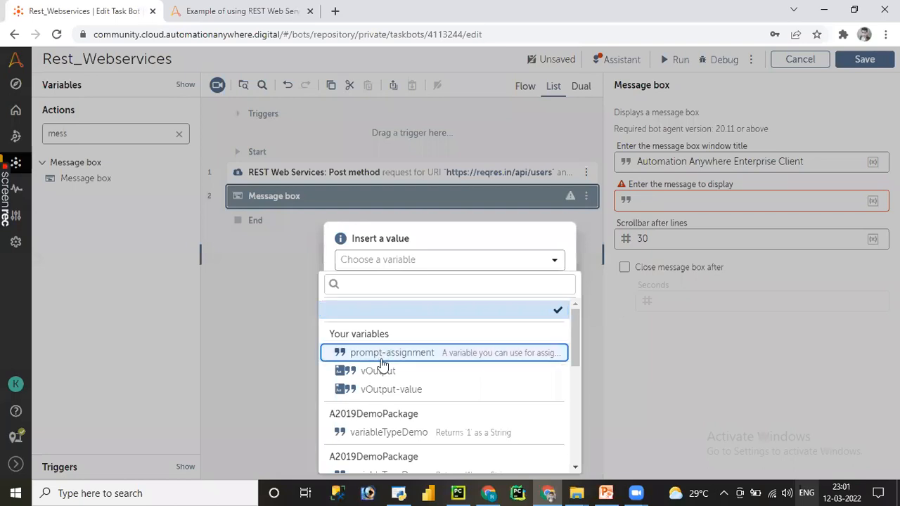
{"action": "left_click", "coordinate": [391, 389]}
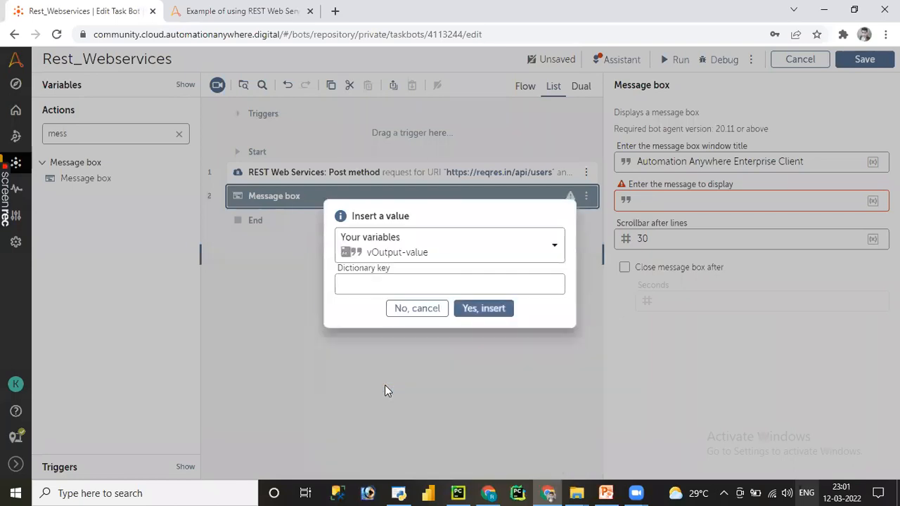
{"action": "left_click", "coordinate": [450, 283]}
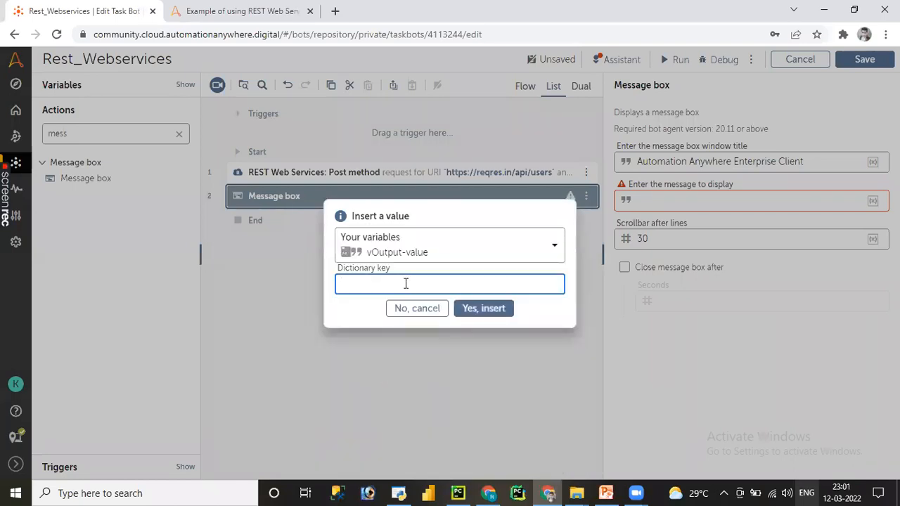
{"action": "type", "text": "Body"}
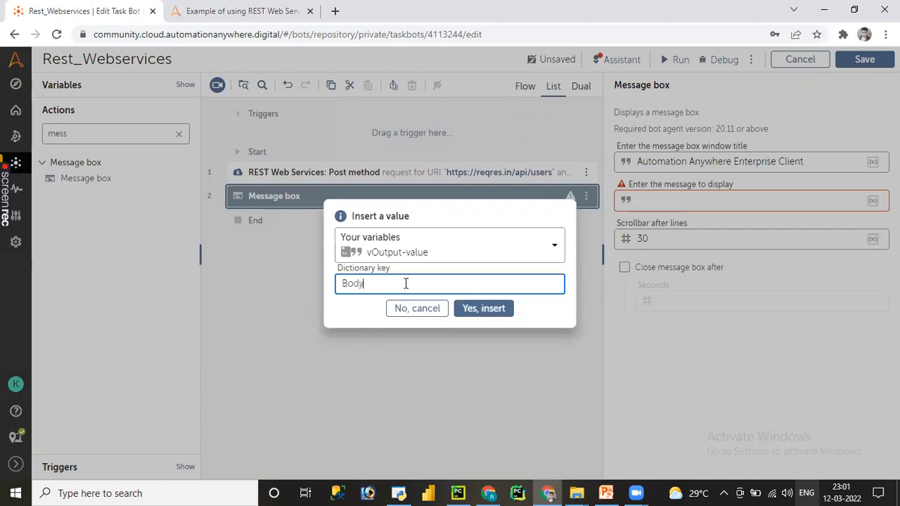
{"action": "left_click", "coordinate": [484, 308]}
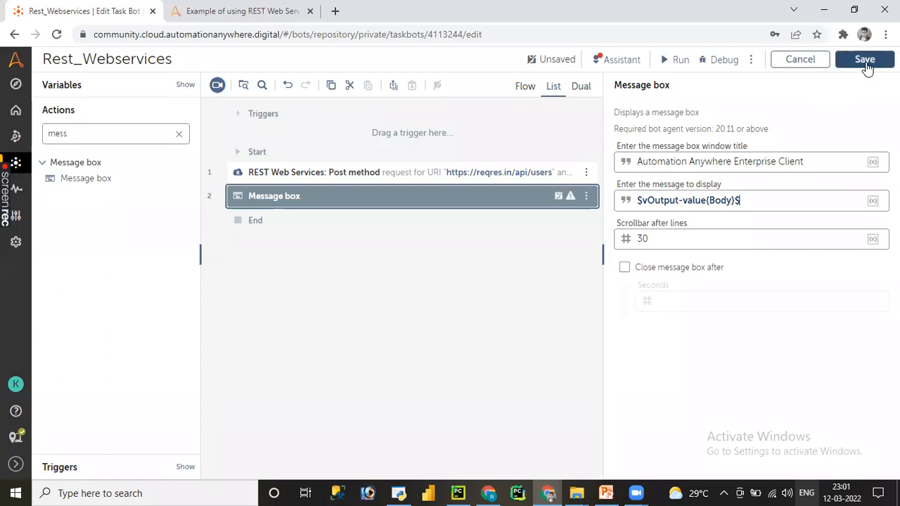
{"action": "left_click", "coordinate": [865, 59]}
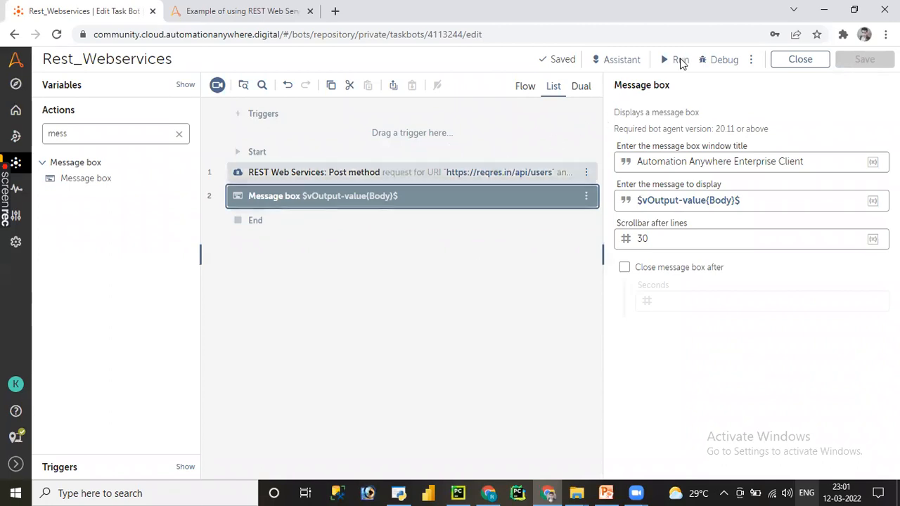
Step: Run the Rest_Webservices bot and let it deploy to the computer
{"action": "left_click", "coordinate": [675, 59]}
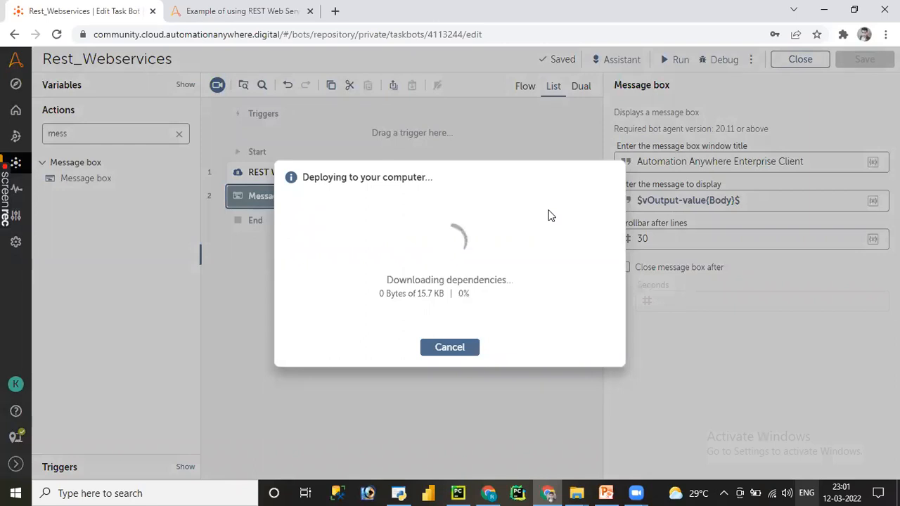
{"action": "mouse_move", "coordinate": [472, 91]}
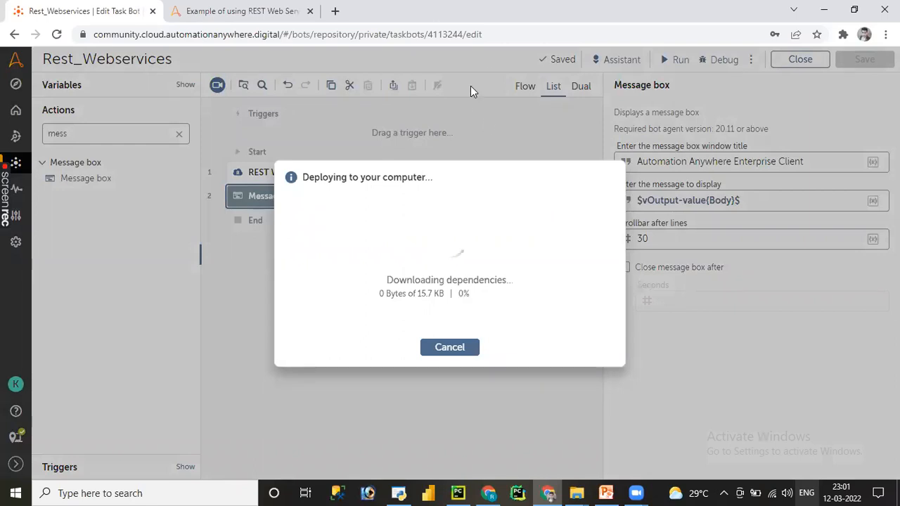
{"action": "mouse_move", "coordinate": [485, 60]}
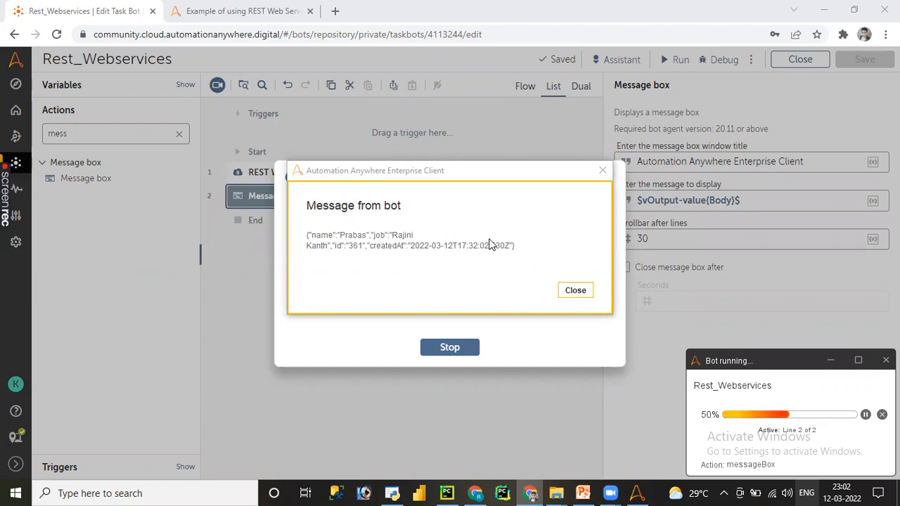
{"action": "mouse_move", "coordinate": [320, 263]}
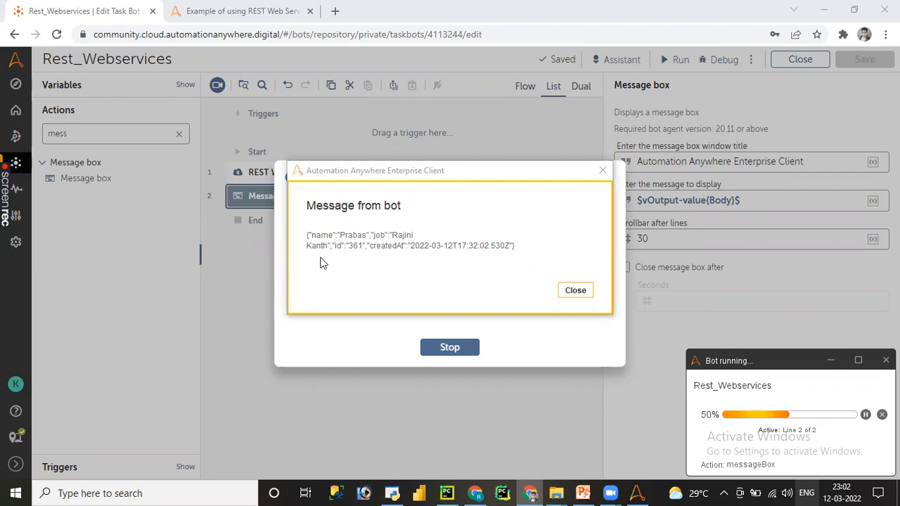
{"action": "mouse_move", "coordinate": [405, 246]}
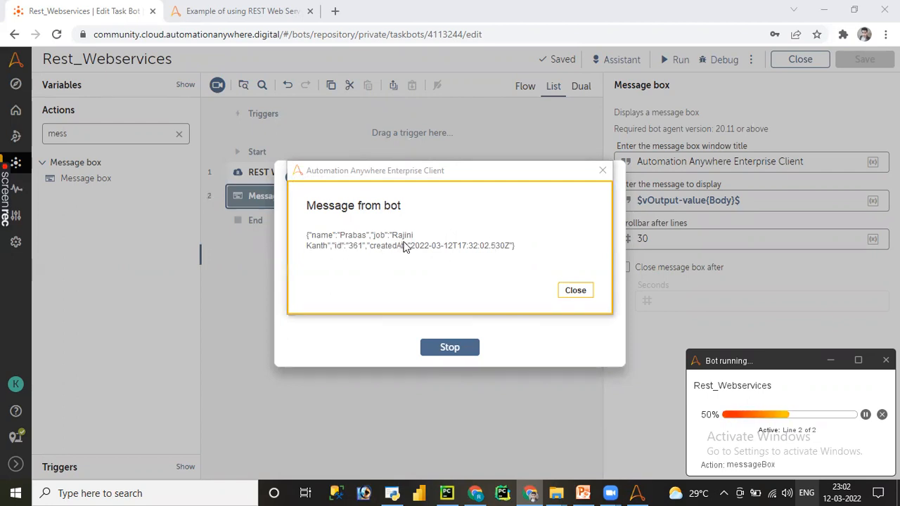
{"action": "mouse_move", "coordinate": [358, 255]}
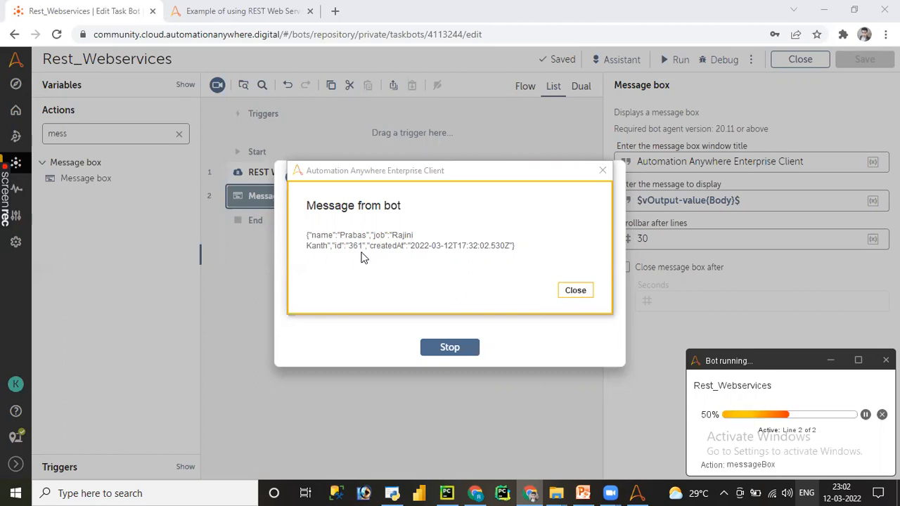
{"action": "mouse_move", "coordinate": [521, 263]}
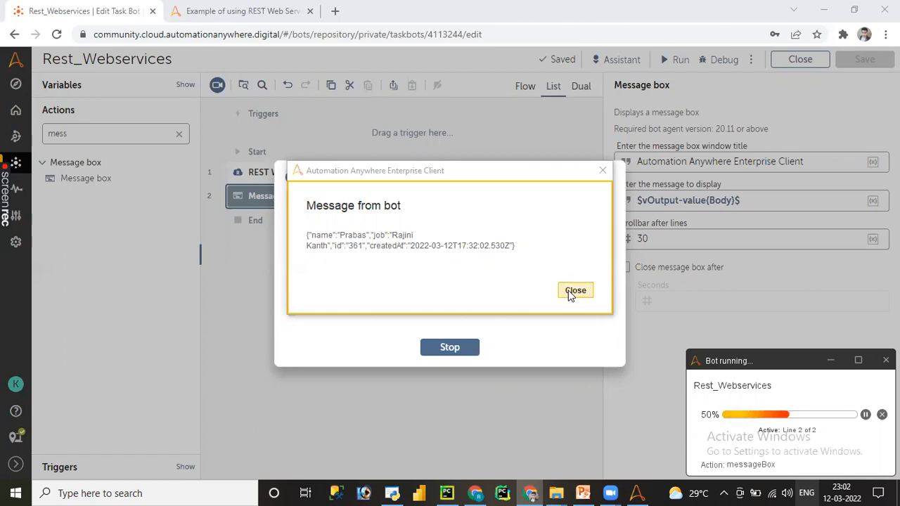
Step: Close the message showing the JSON response with id 361 and createdAt
{"action": "left_click", "coordinate": [575, 290]}
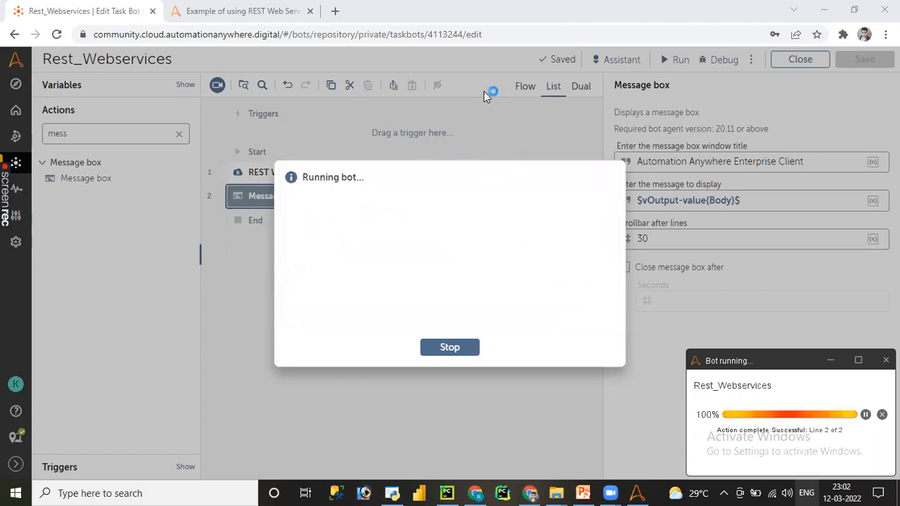